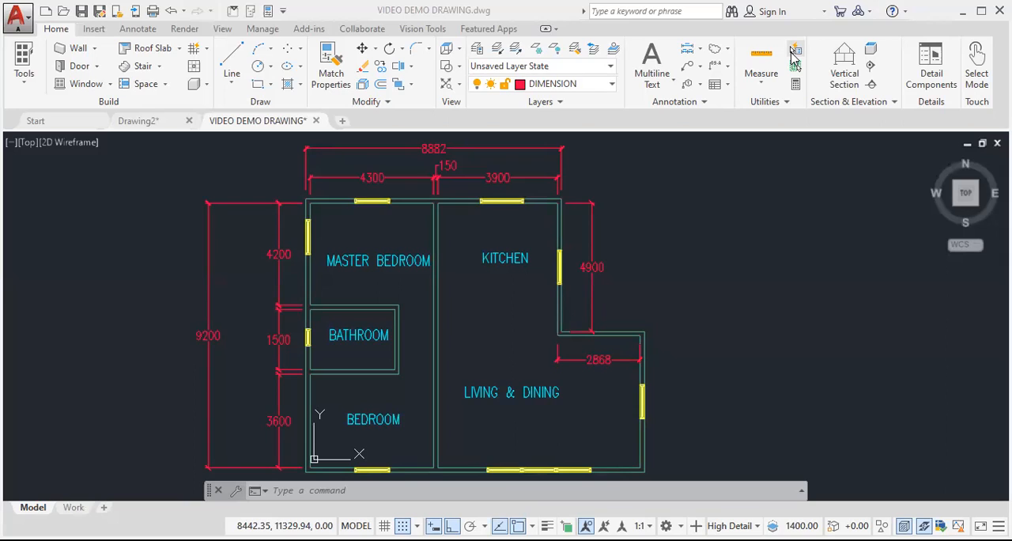
{"action": "mouse_move", "coordinate": [672, 162]}
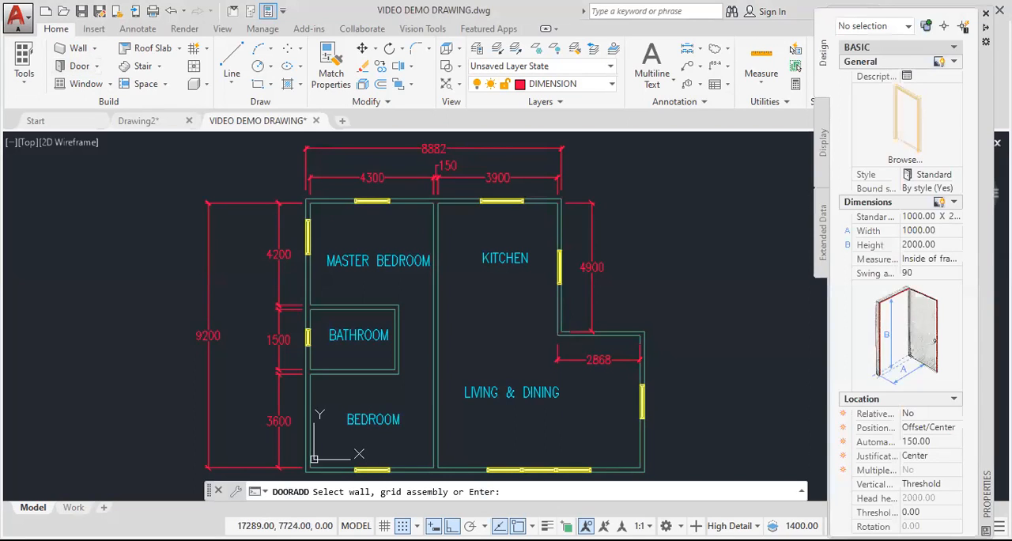
{"action": "mouse_move", "coordinate": [933, 257]}
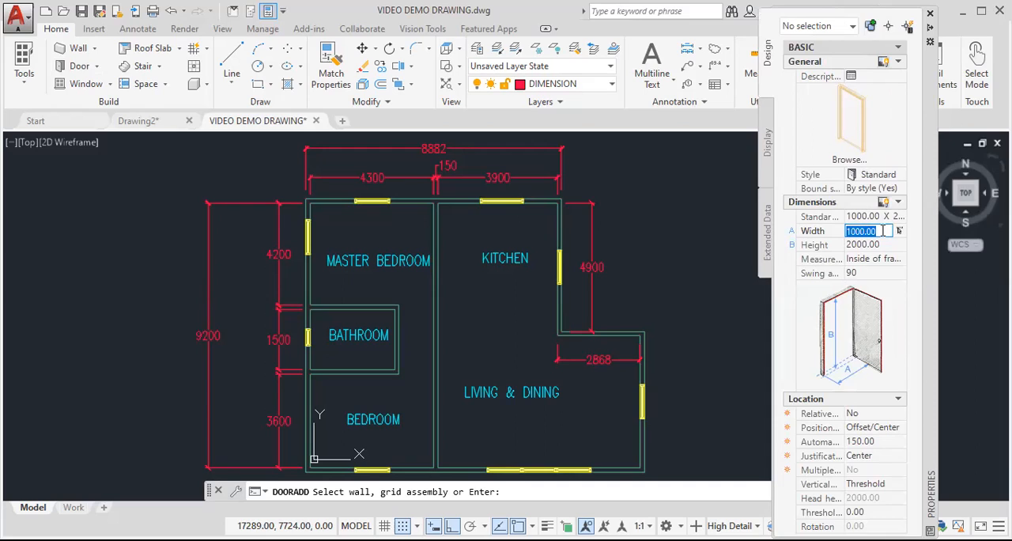
- Enter 900 as the door Width and 2100 as its Height
{"action": "type", "text": "900"}
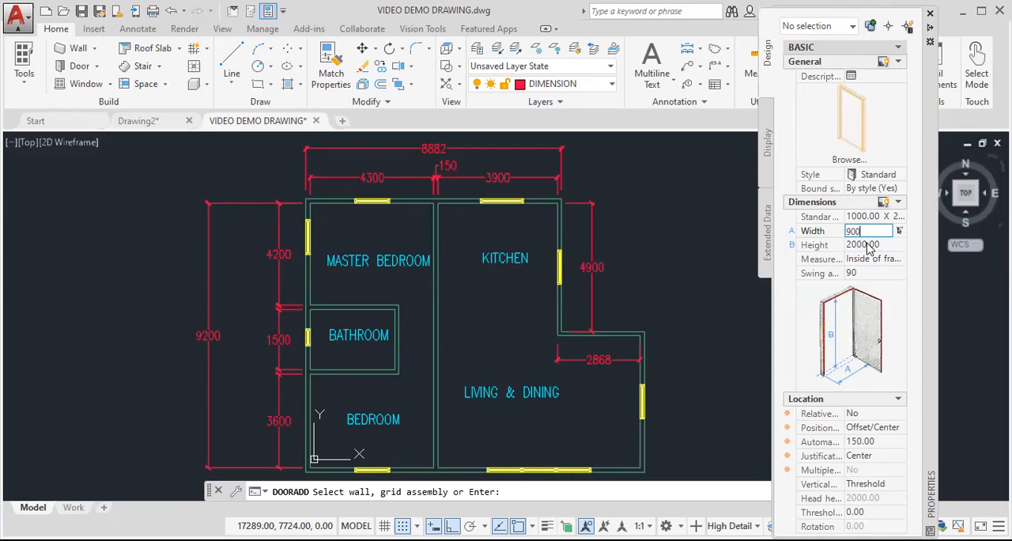
{"action": "mouse_move", "coordinate": [867, 245]}
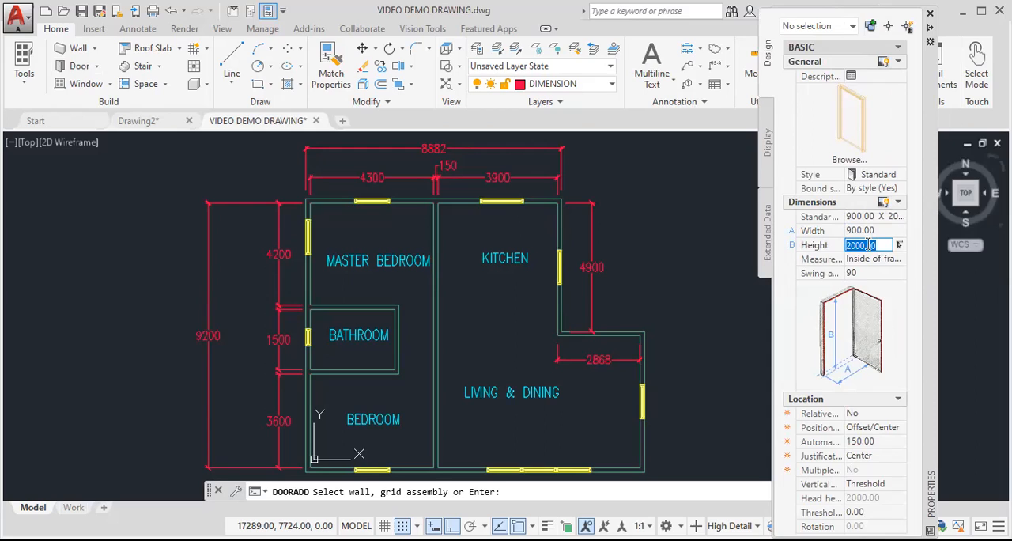
{"action": "type", "text": "2100"}
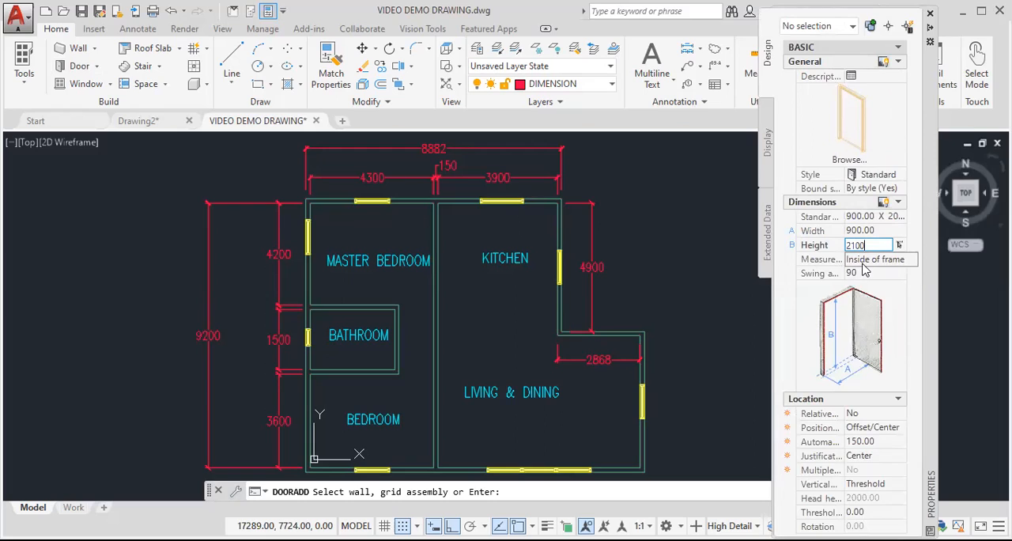
{"action": "mouse_move", "coordinate": [897, 272]}
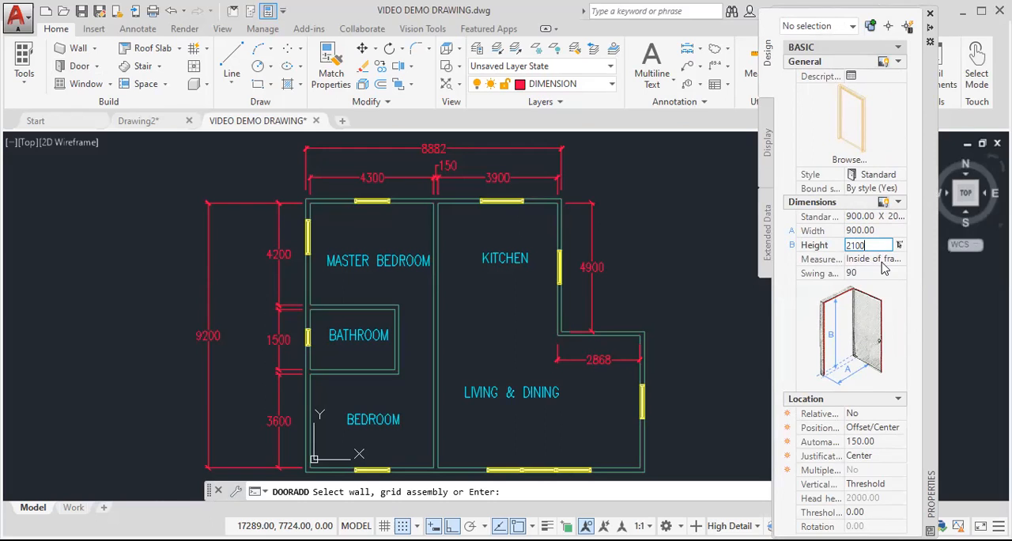
{"action": "mouse_move", "coordinate": [865, 268]}
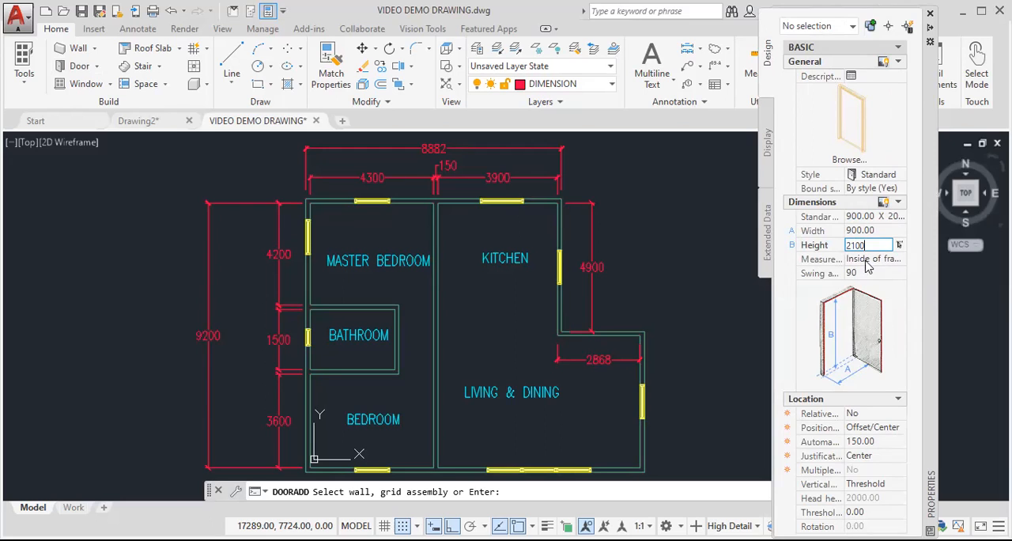
{"action": "mouse_move", "coordinate": [873, 279]}
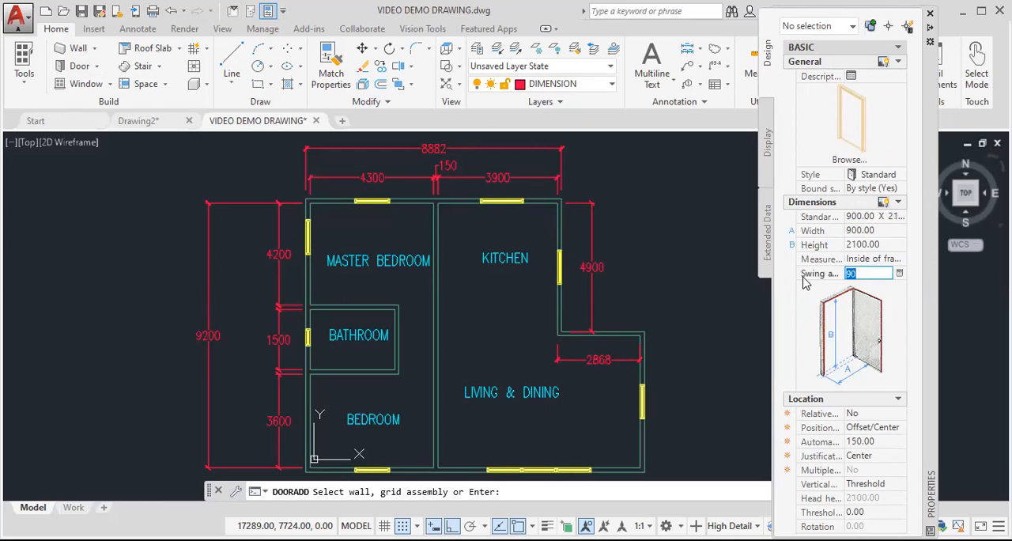
{"action": "mouse_move", "coordinate": [820, 283]}
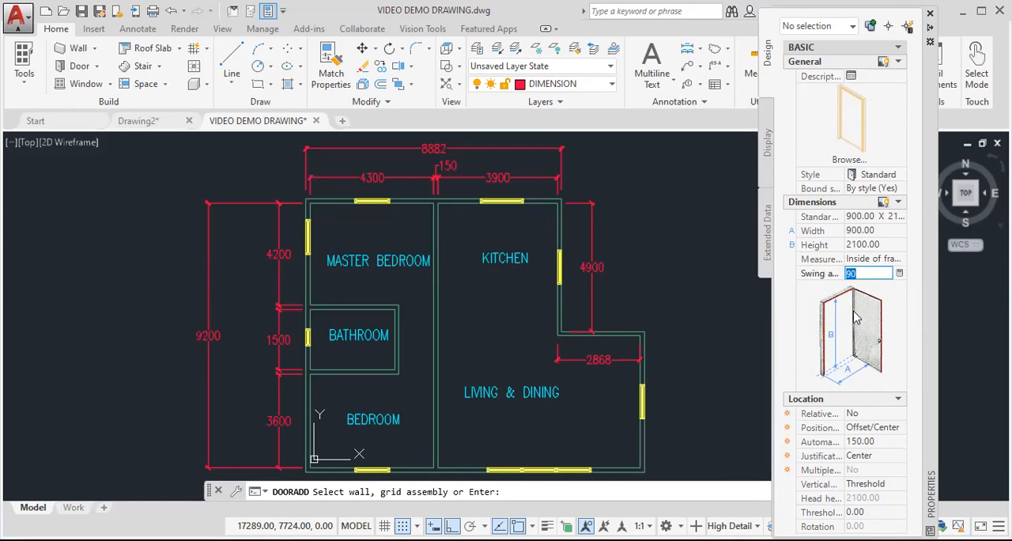
{"action": "mouse_move", "coordinate": [861, 299]}
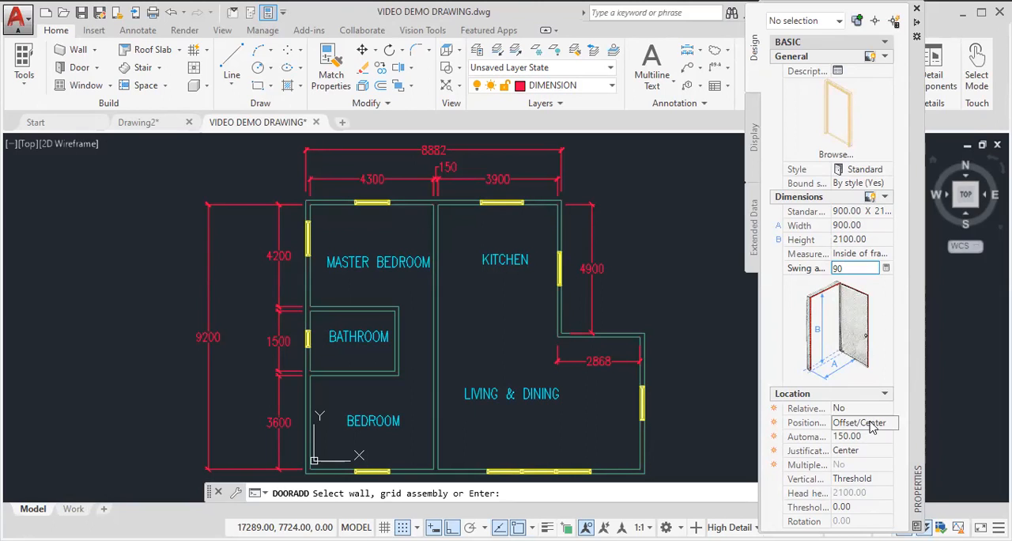
{"action": "left_click", "coordinate": [887, 422]}
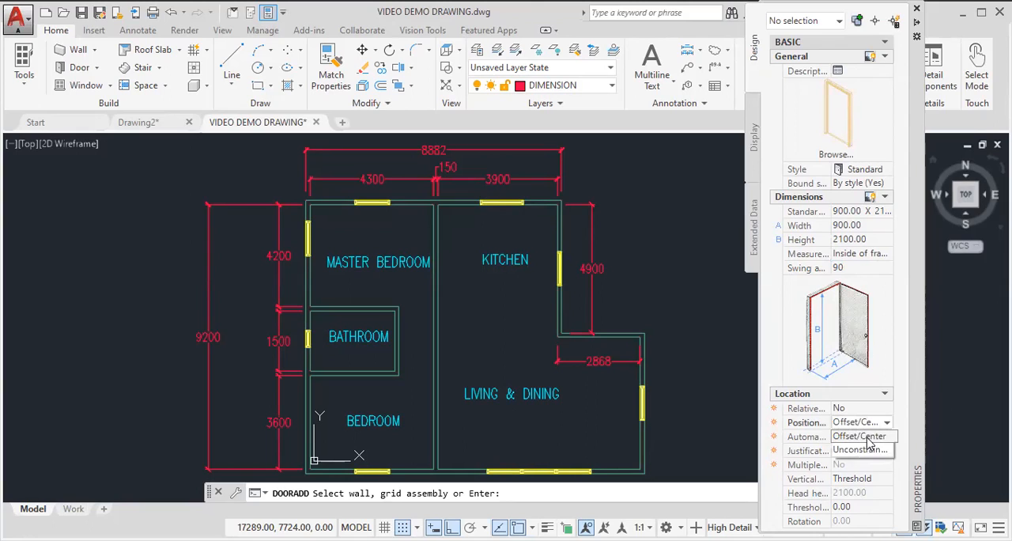
{"action": "mouse_move", "coordinate": [845, 444]}
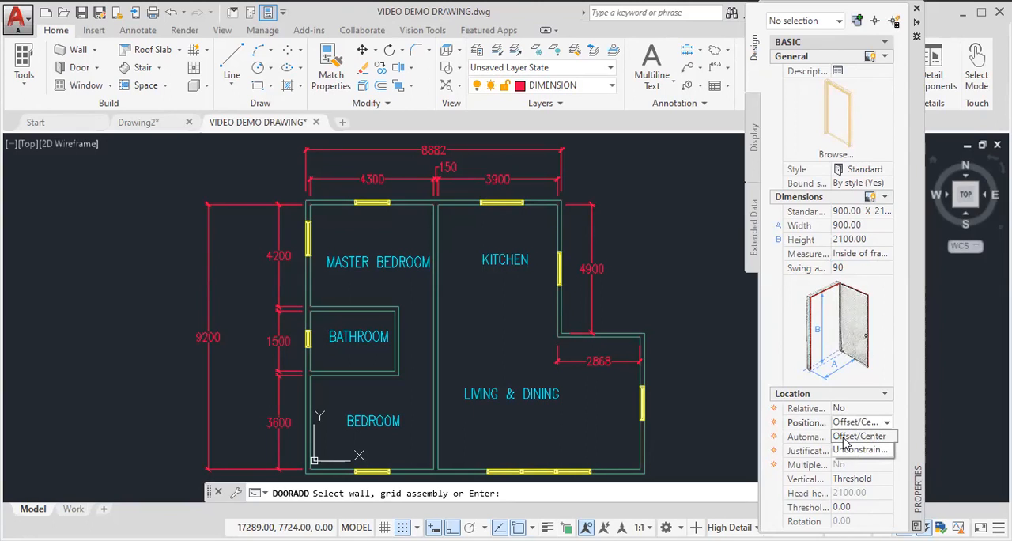
{"action": "mouse_move", "coordinate": [852, 444]}
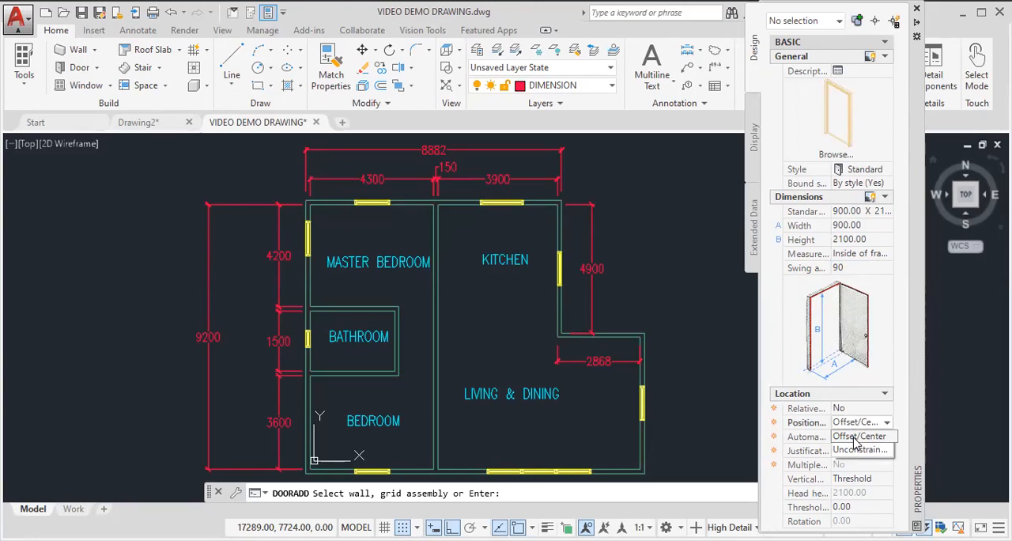
{"action": "mouse_move", "coordinate": [860, 443]}
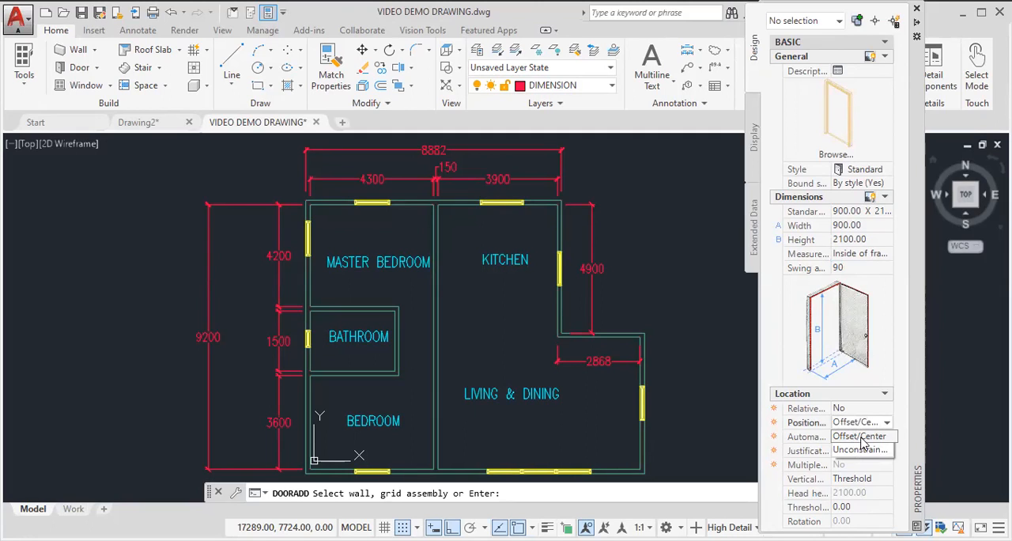
{"action": "mouse_move", "coordinate": [865, 443]}
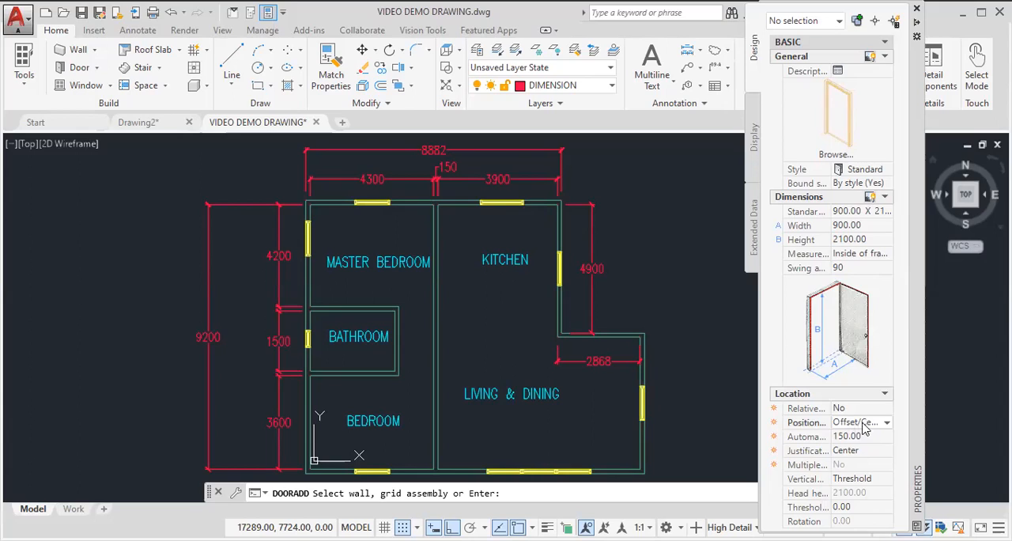
{"action": "mouse_move", "coordinate": [845, 442]}
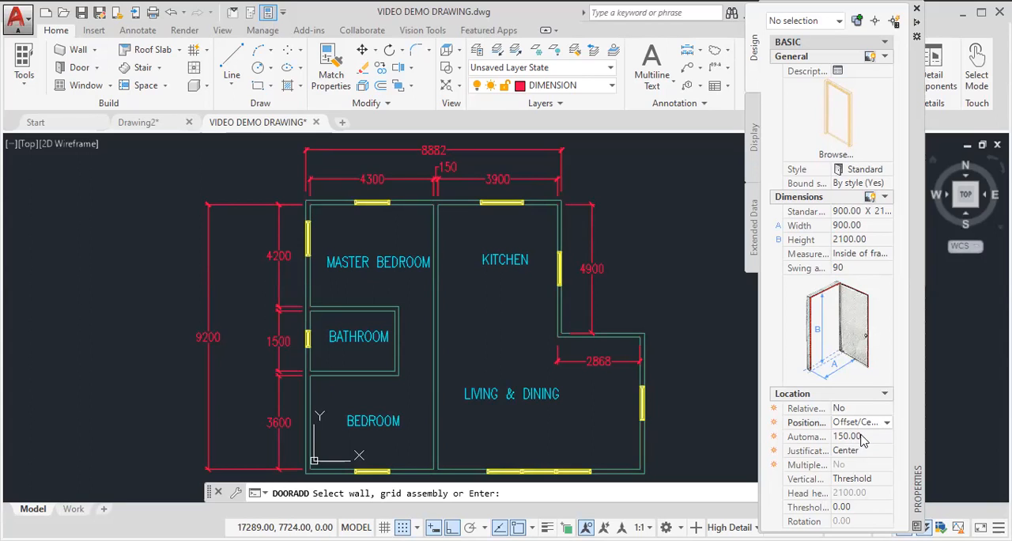
{"action": "mouse_move", "coordinate": [852, 449]}
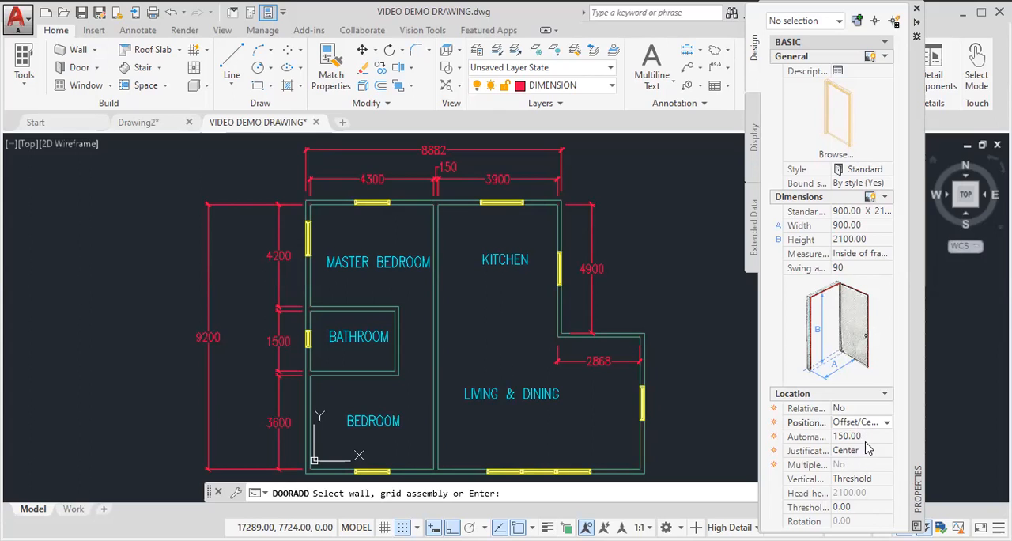
{"action": "left_click", "coordinate": [886, 422]}
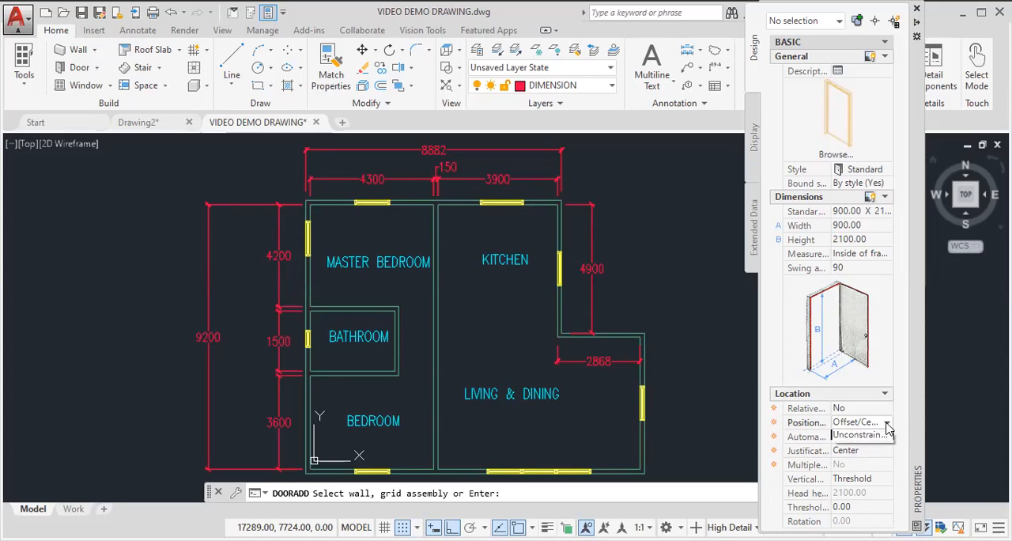
{"action": "left_click", "coordinate": [887, 421]}
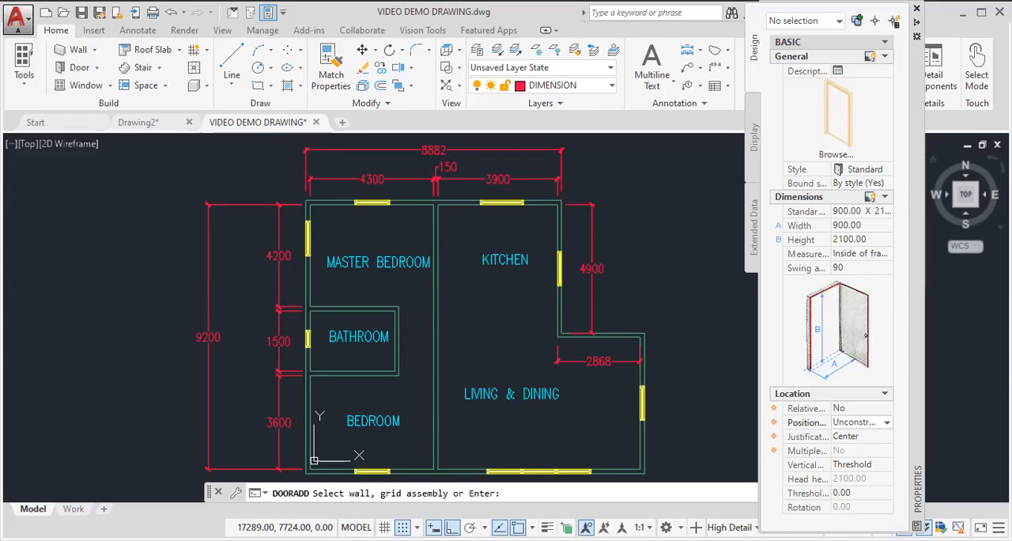
{"action": "mouse_move", "coordinate": [557, 516]}
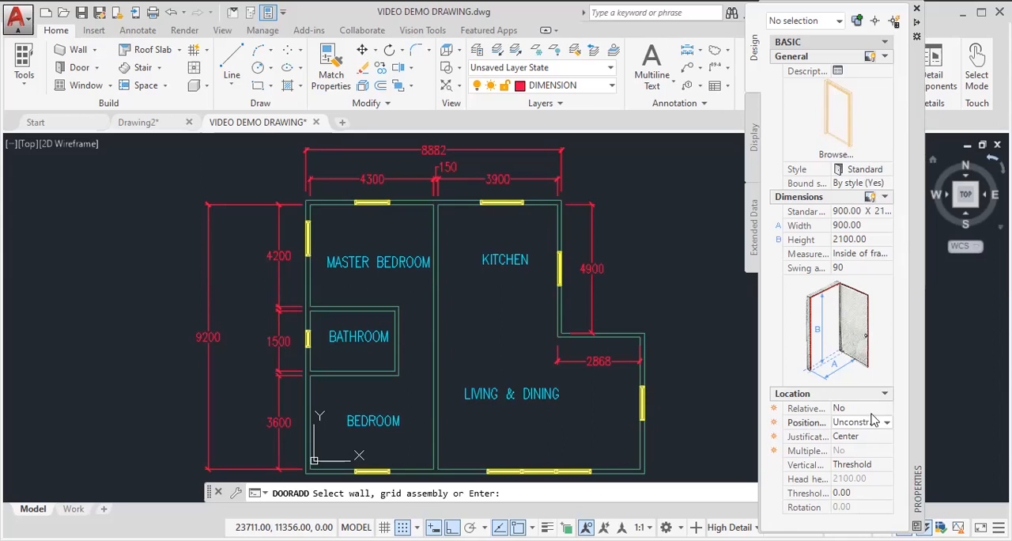
{"action": "mouse_move", "coordinate": [889, 425]}
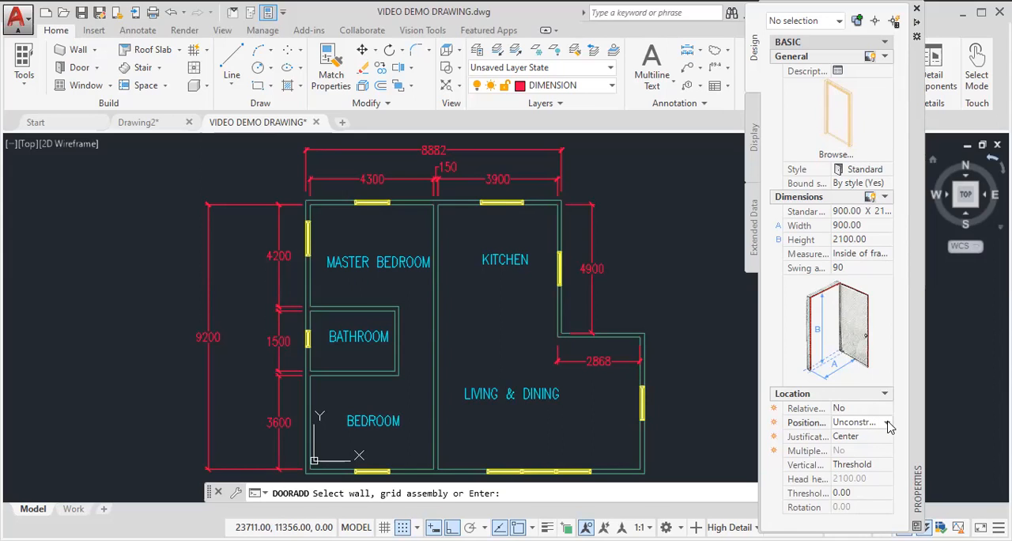
{"action": "left_click", "coordinate": [887, 422]}
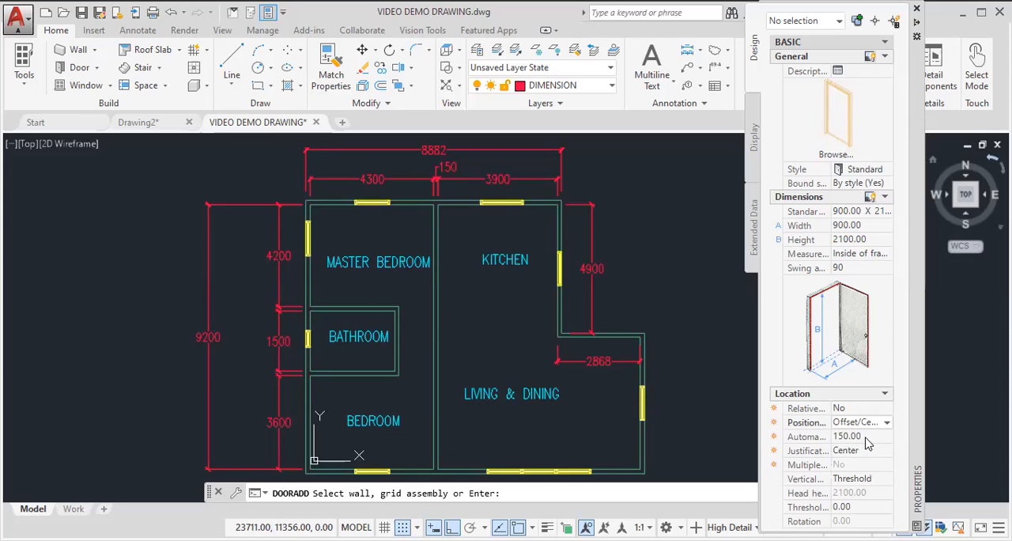
{"action": "mouse_move", "coordinate": [674, 383]}
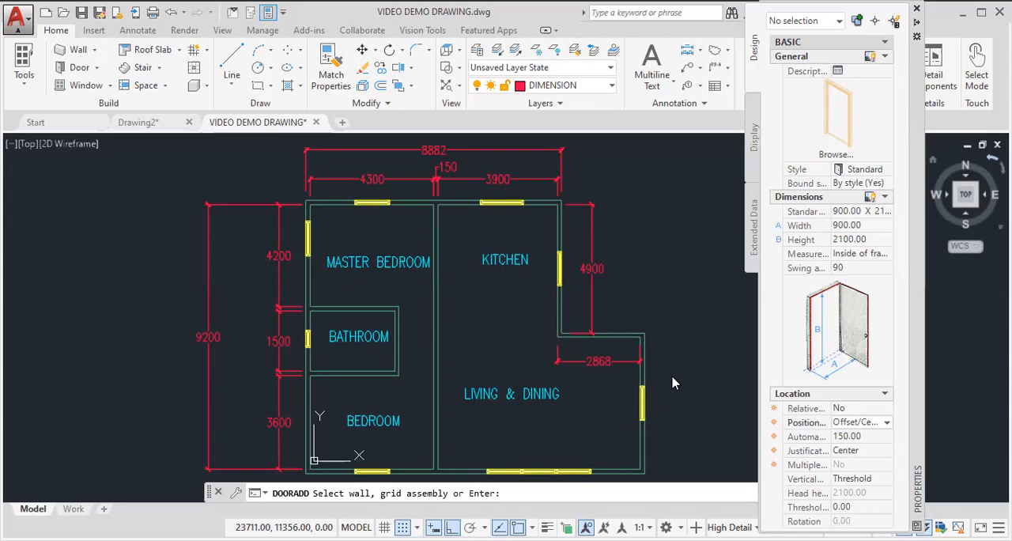
{"action": "mouse_move", "coordinate": [674, 382]}
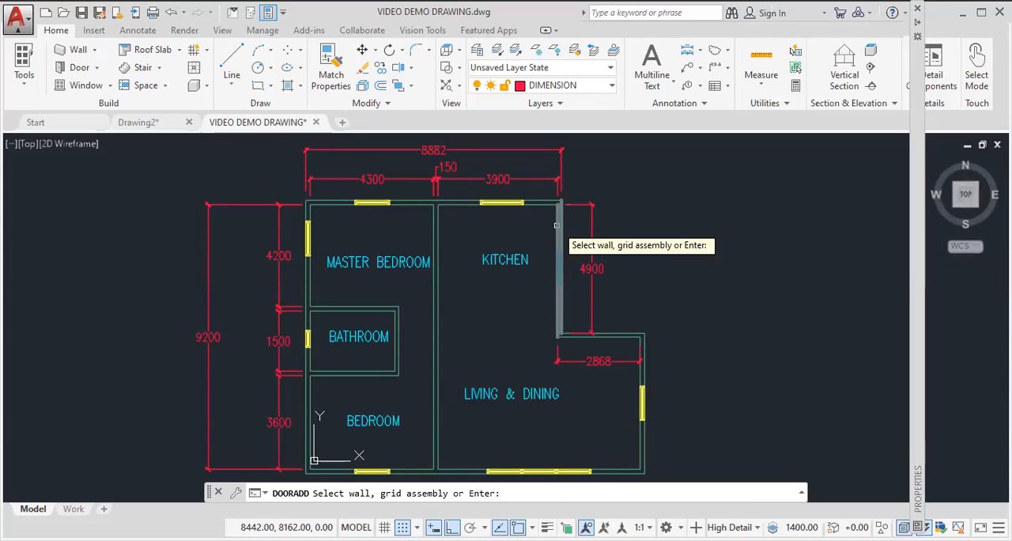
{"action": "mouse_move", "coordinate": [557, 226]}
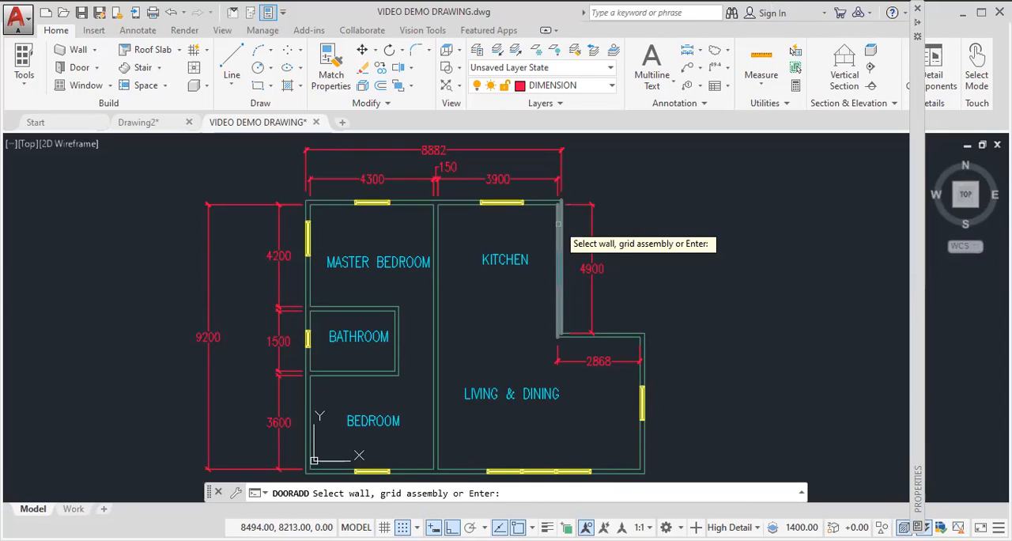
- Pick the host walls and place two 900 doors, at the bathroom and the living-area wall
{"action": "left_click", "coordinate": [555, 210]}
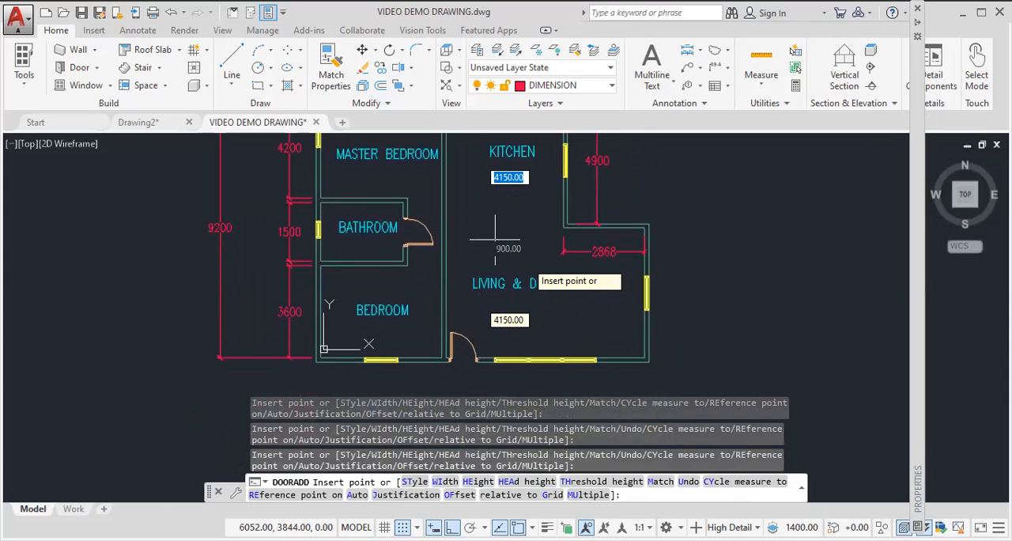
{"action": "scroll", "scroll_direction": "down", "scroll_amount": 3}
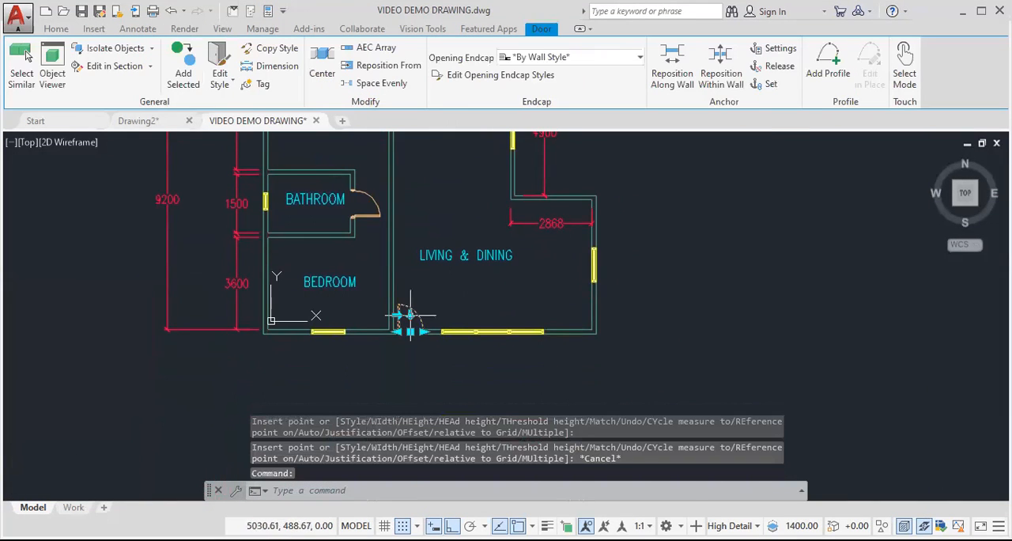
{"action": "mouse_move", "coordinate": [400, 332]}
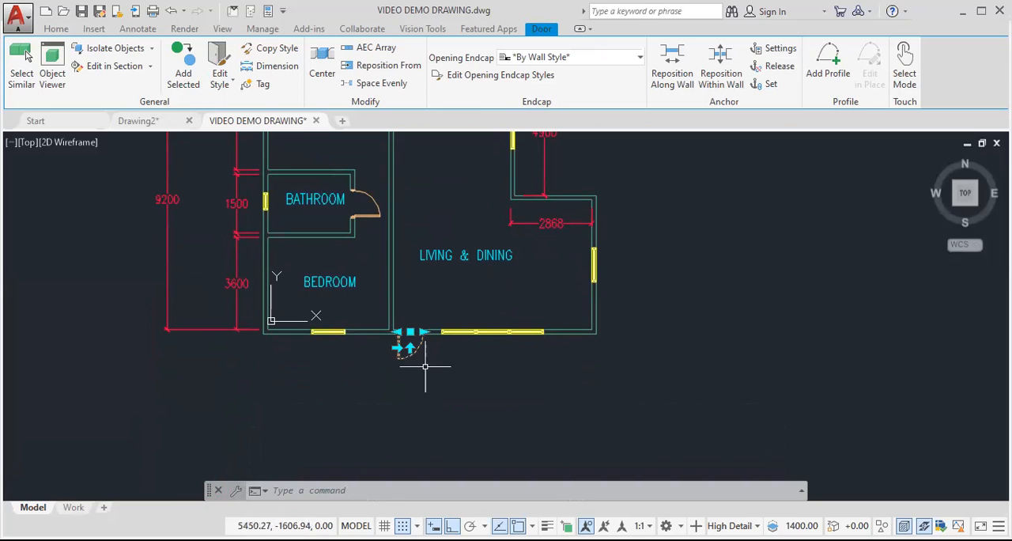
{"action": "mouse_move", "coordinate": [397, 348]}
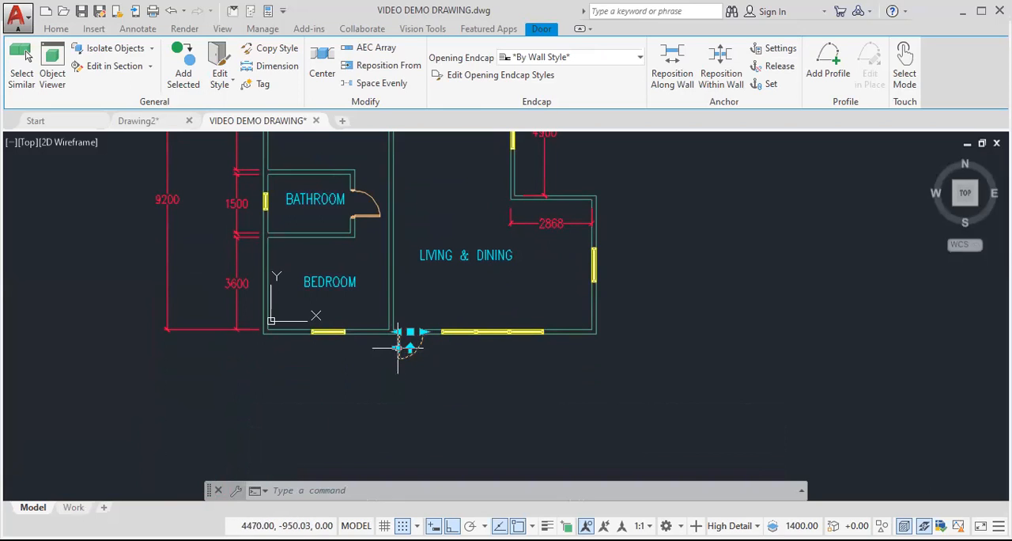
{"action": "mouse_move", "coordinate": [273, 356]}
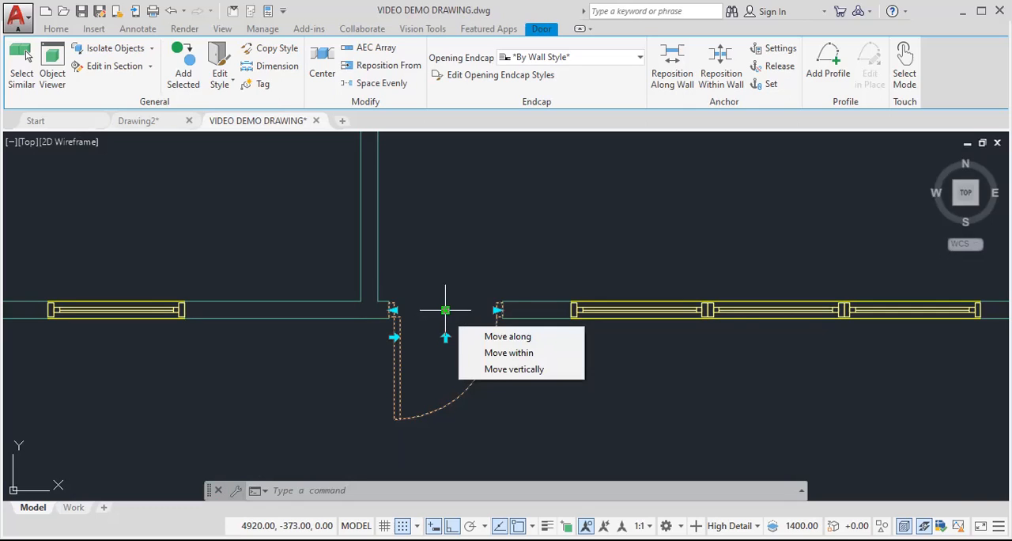
- Stretch the lower wall's door width grip to 1000 and finish the edit
{"action": "left_click", "coordinate": [508, 336]}
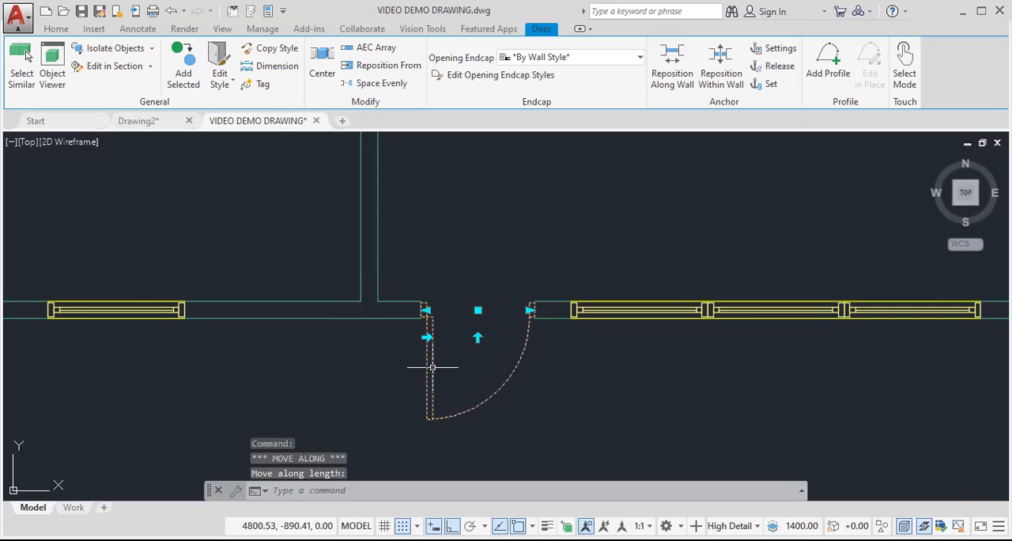
{"action": "mouse_move", "coordinate": [477, 309]}
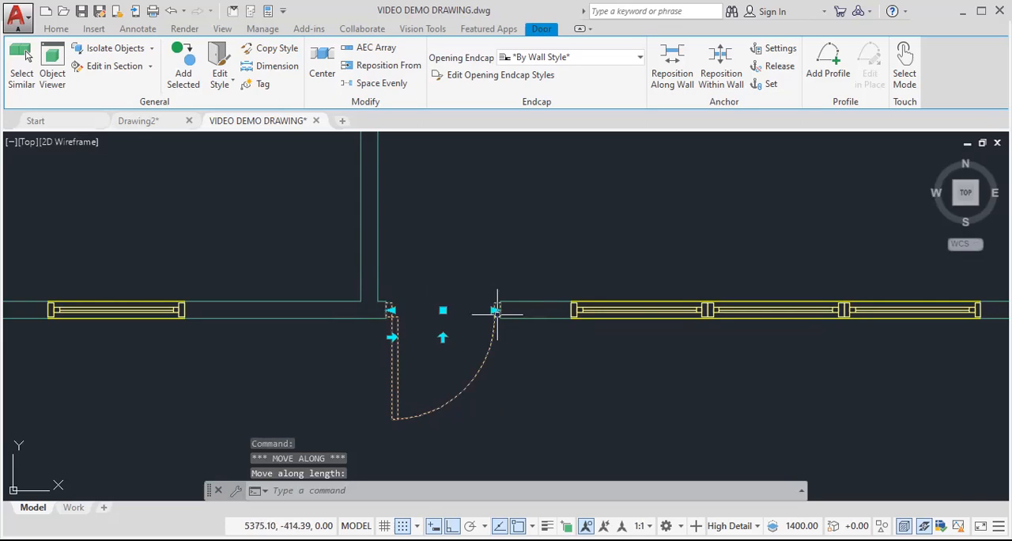
{"action": "mouse_move", "coordinate": [494, 309]}
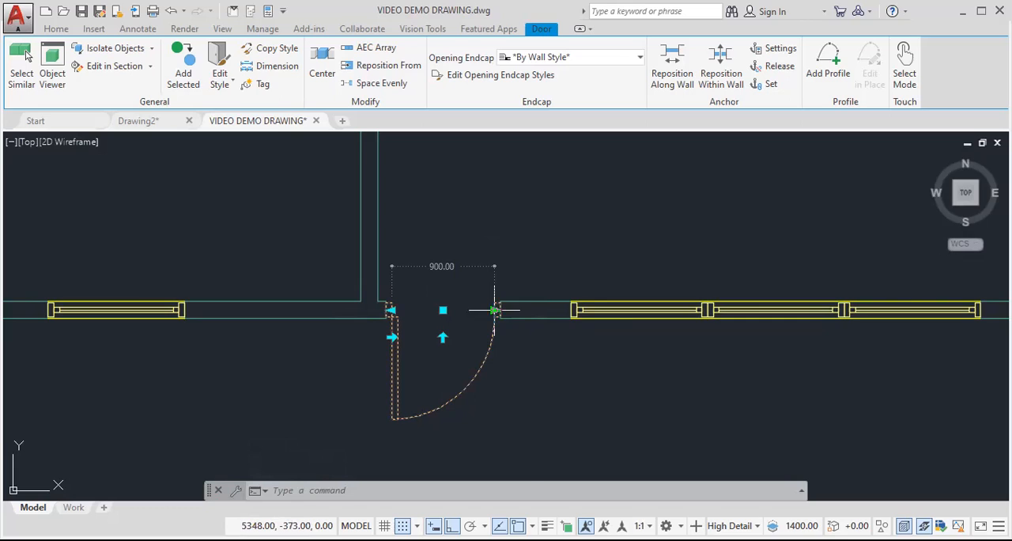
{"action": "left_click", "coordinate": [493, 309]}
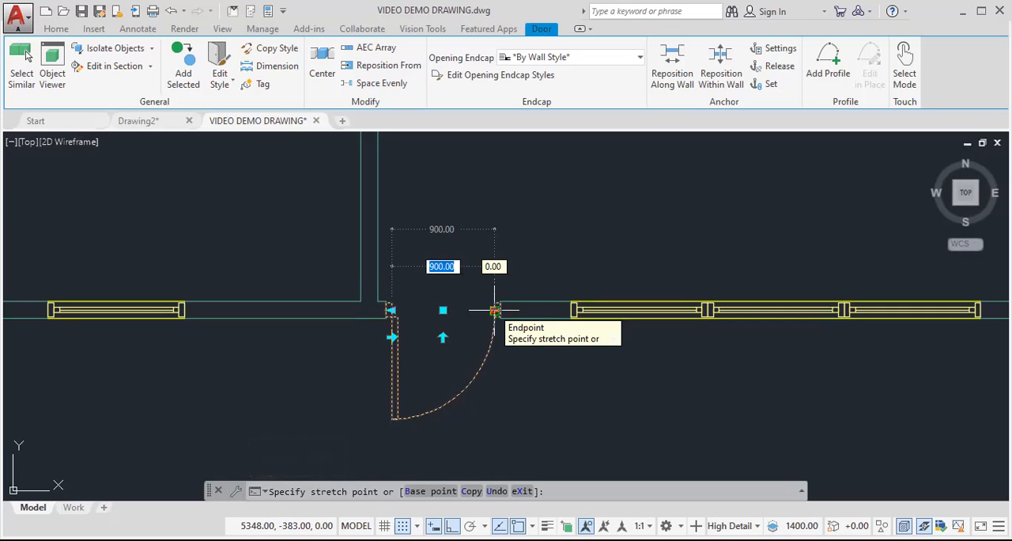
{"action": "mouse_move", "coordinate": [494, 312]}
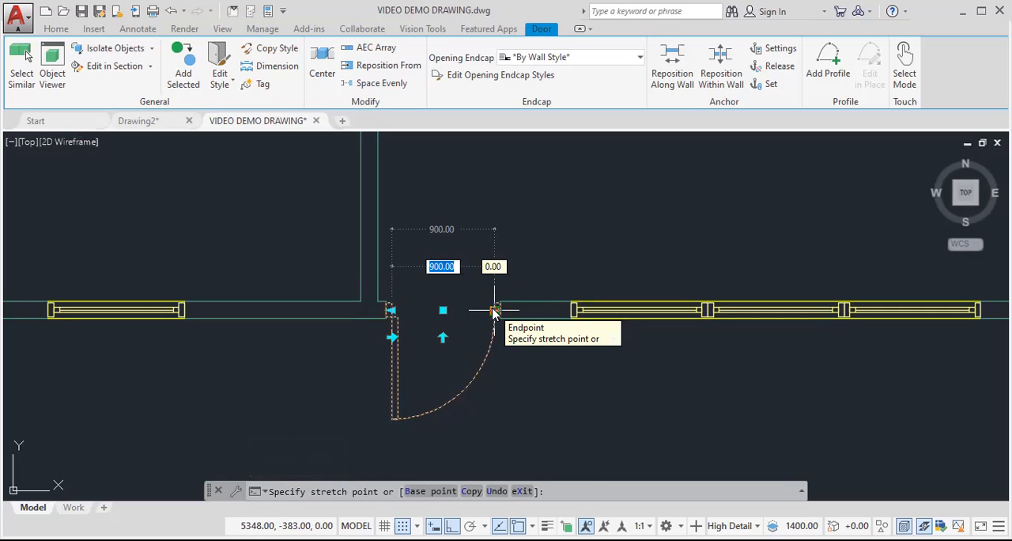
{"action": "type", "text": "1000"}
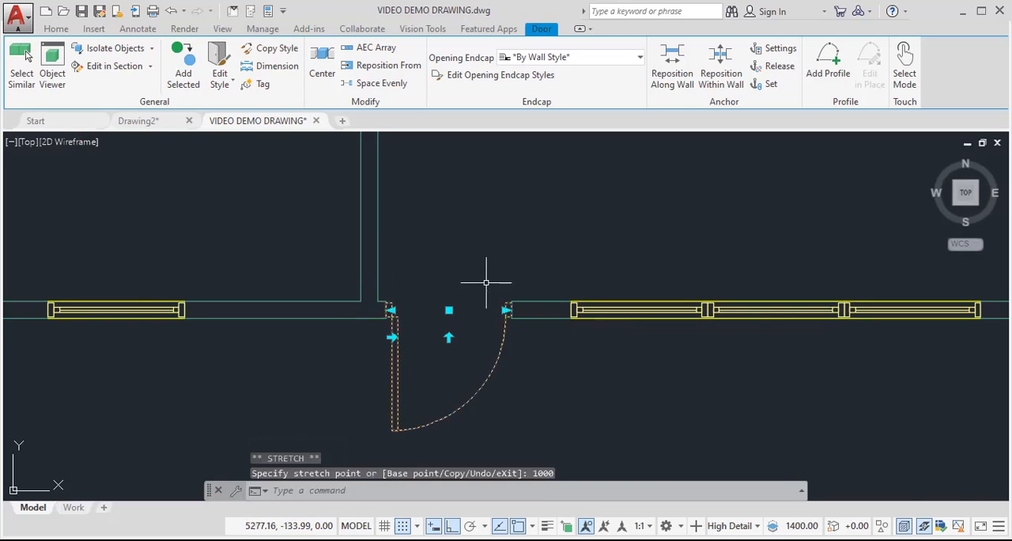
{"action": "key", "text": "Escape"}
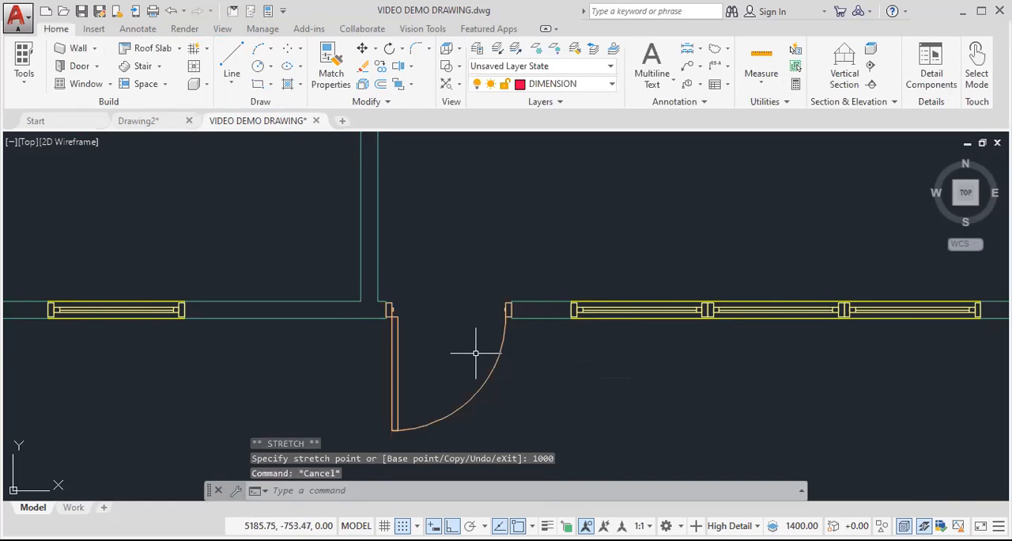
{"action": "mouse_move", "coordinate": [447, 365]}
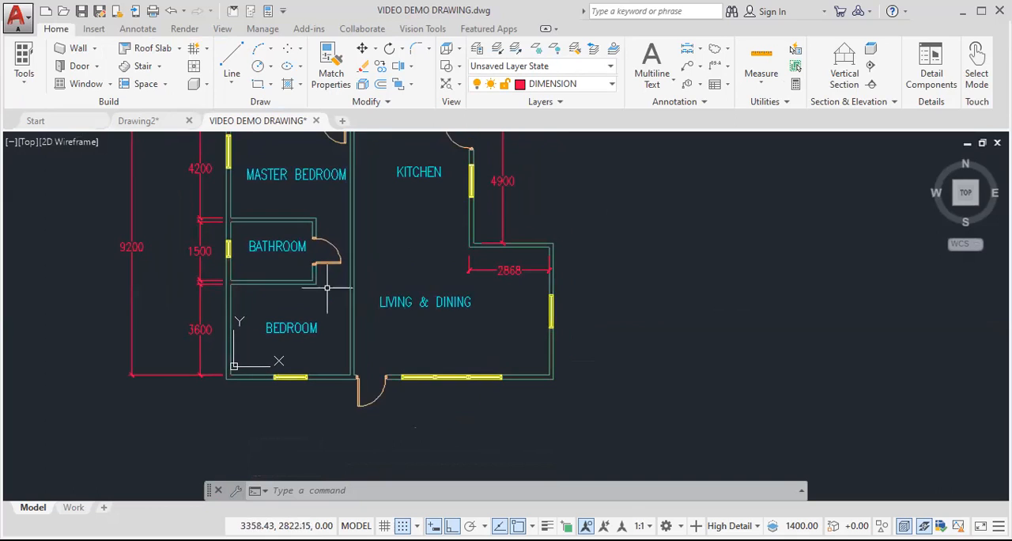
{"action": "mouse_move", "coordinate": [330, 269]}
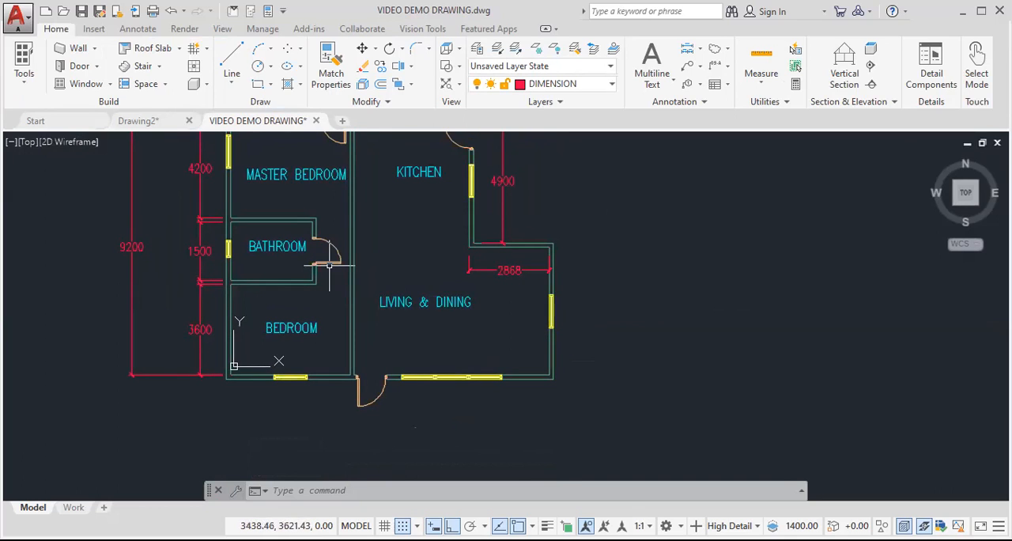
- Stretch the bathroom door's width to 750 and flip its swing into the bathroom
{"action": "left_click", "coordinate": [332, 261]}
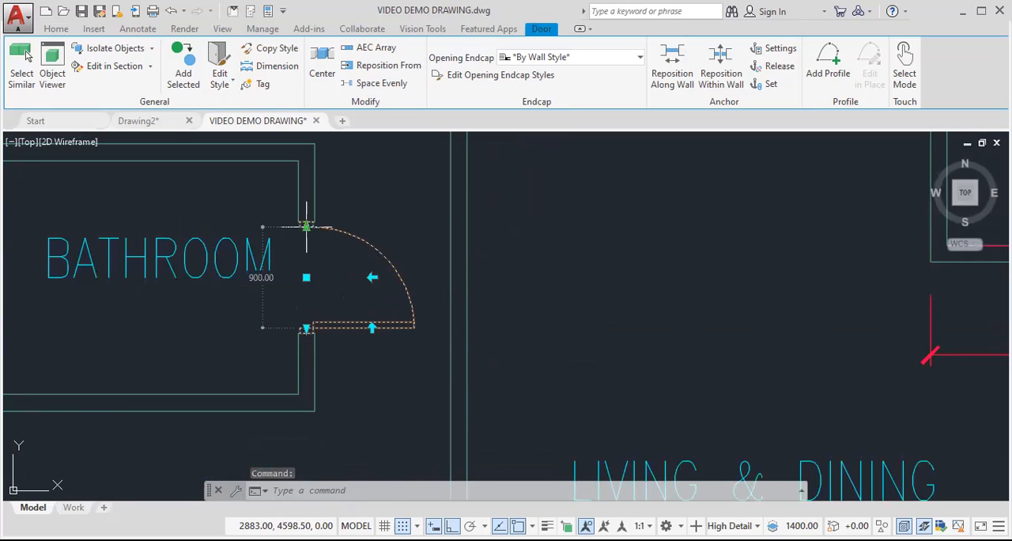
{"action": "left_click", "coordinate": [307, 226]}
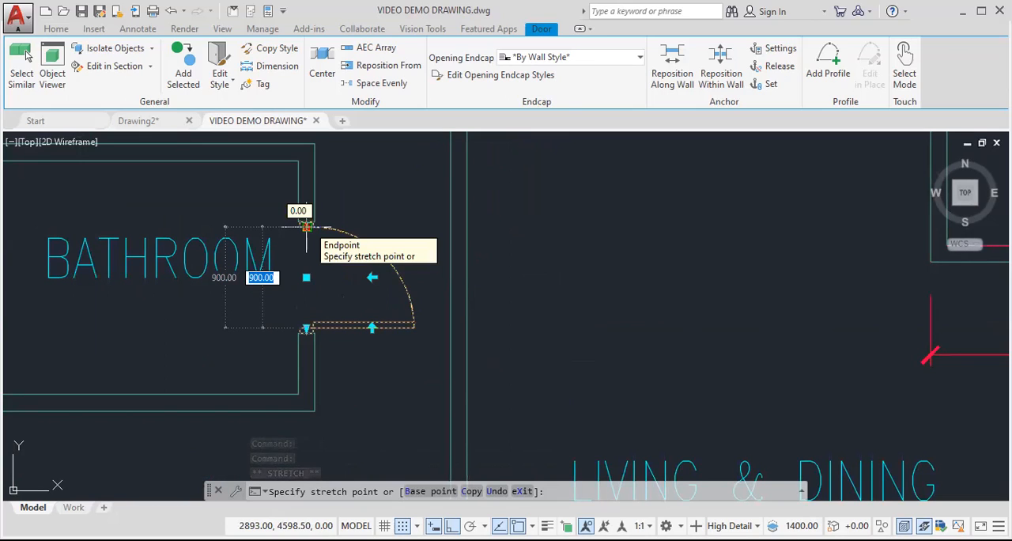
{"action": "type", "text": "7"}
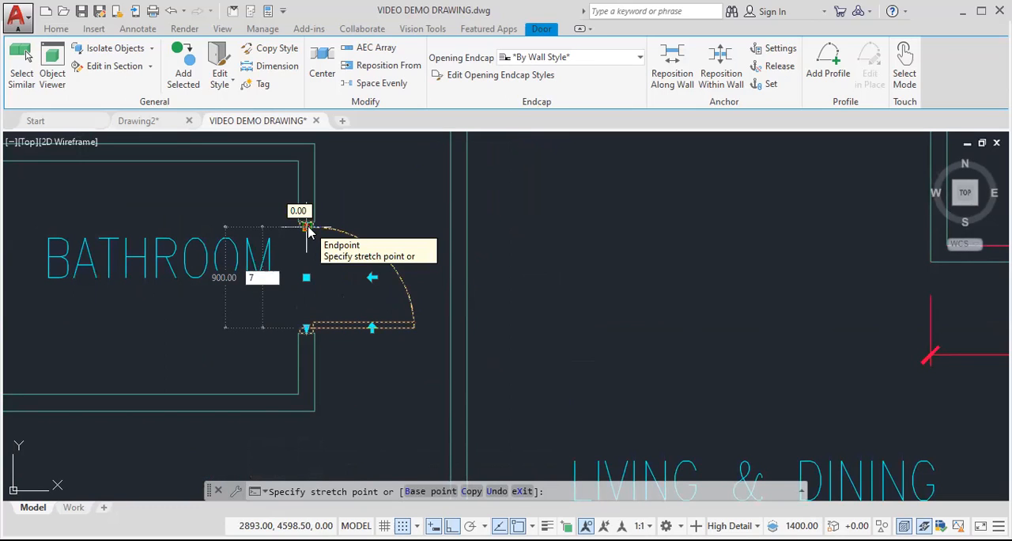
{"action": "type", "text": "750"}
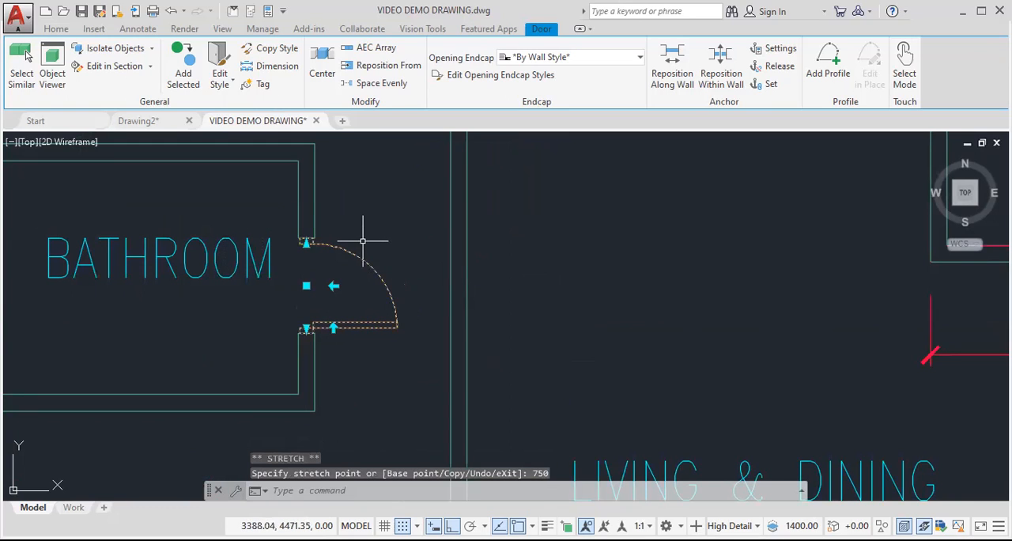
{"action": "key", "text": "Escape"}
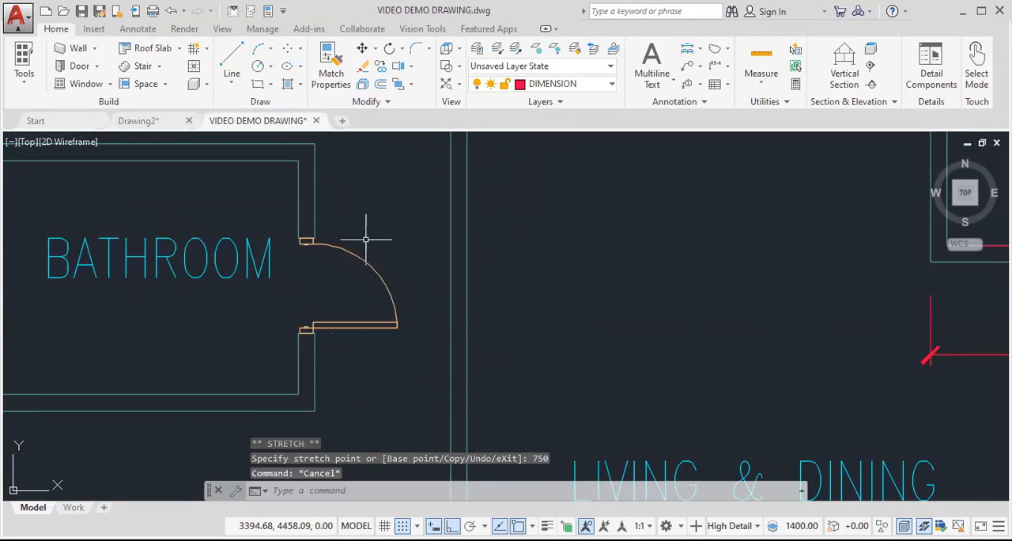
{"action": "mouse_move", "coordinate": [354, 324]}
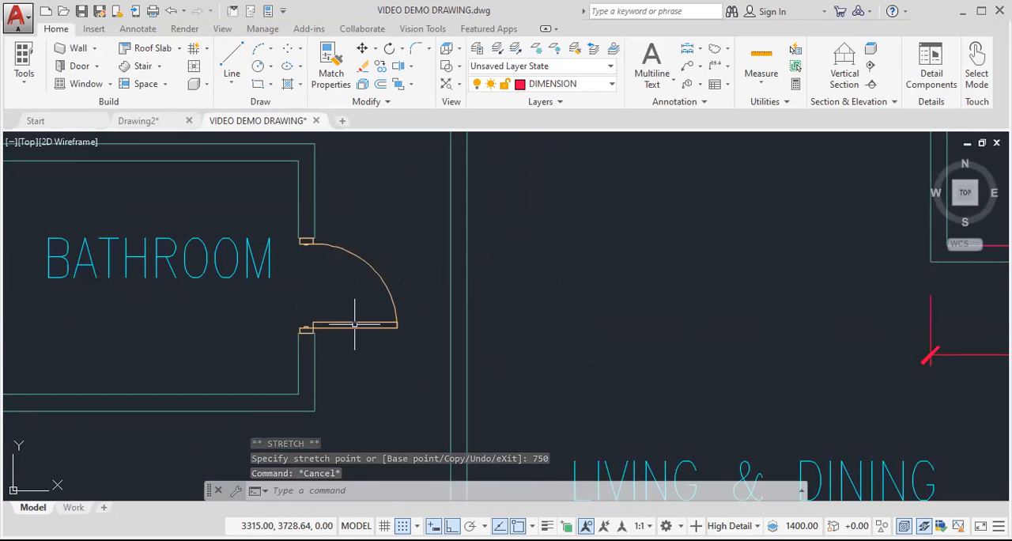
{"action": "left_click", "coordinate": [347, 324]}
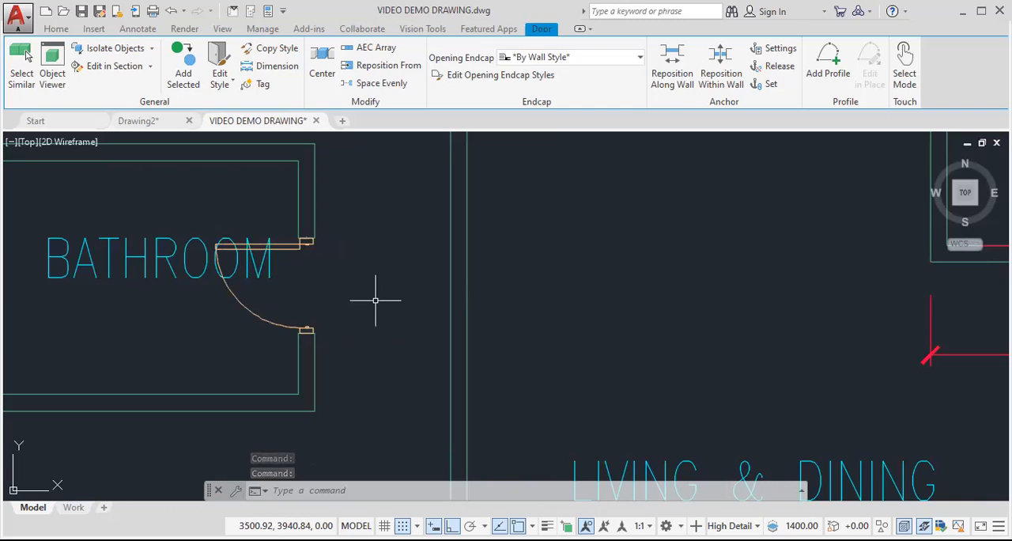
{"action": "key", "text": "Escape"}
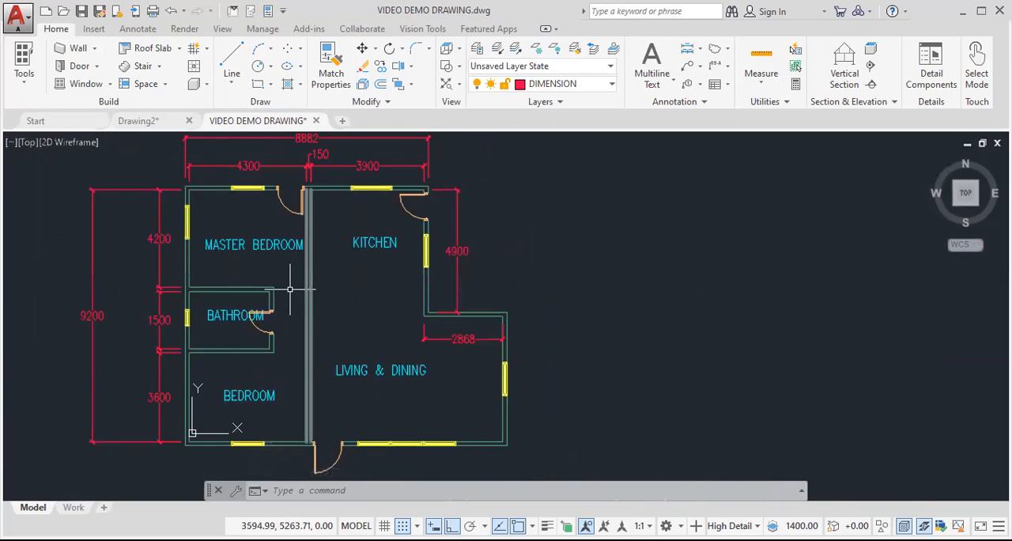
- Stretch the walls above and below the bathroom past the central wall into the living area
{"action": "key", "text": "Escape"}
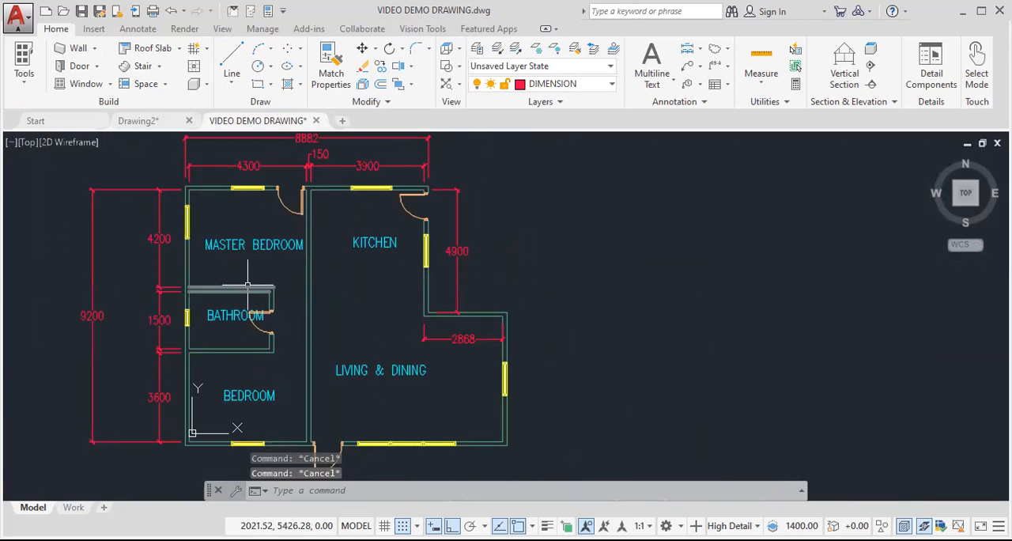
{"action": "left_click", "coordinate": [249, 291]}
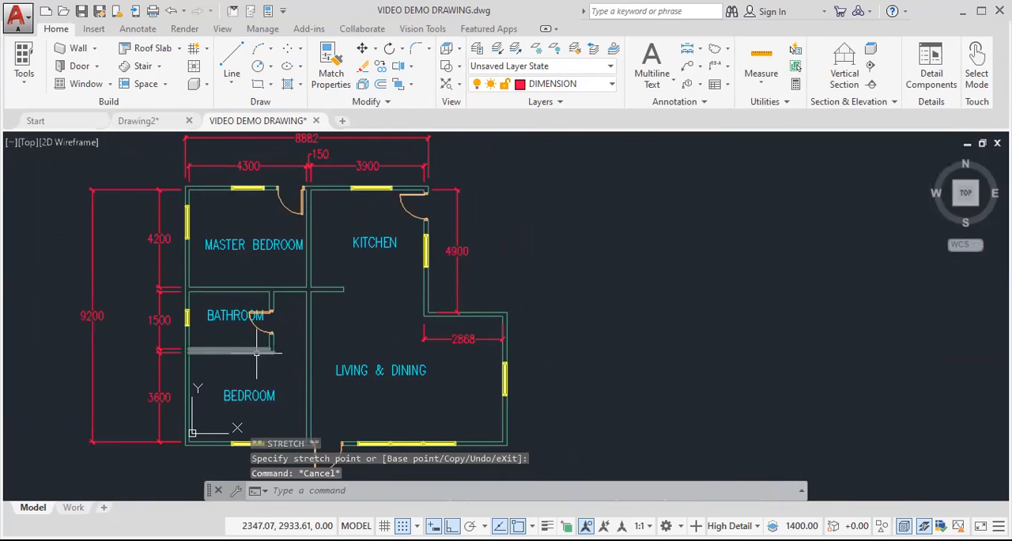
{"action": "left_click", "coordinate": [227, 349]}
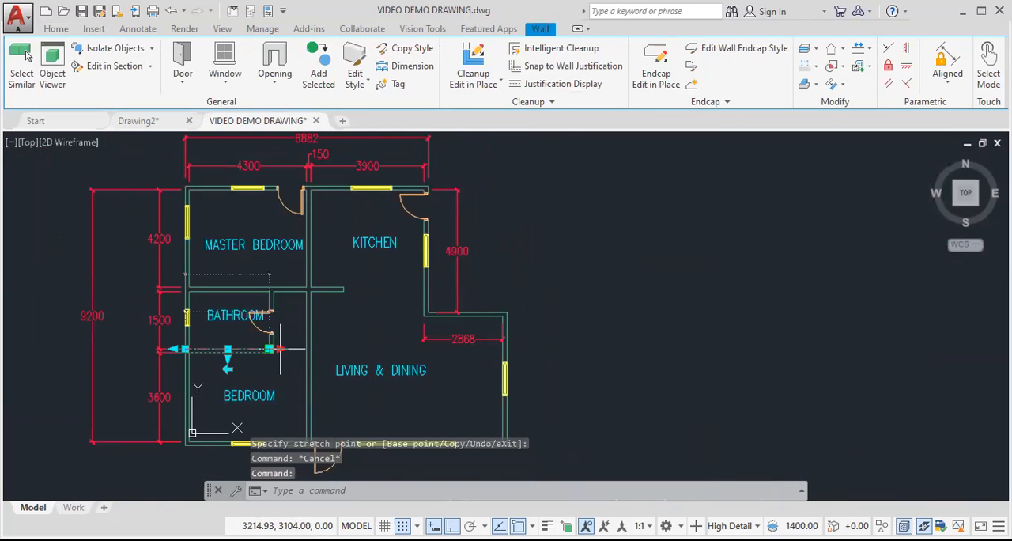
{"action": "left_click", "coordinate": [56, 29]}
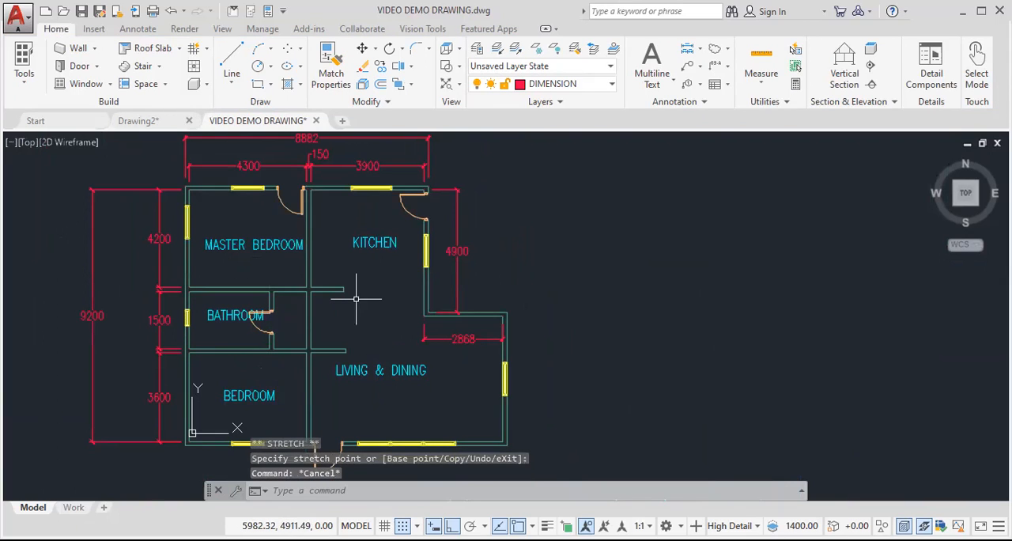
{"action": "type", "text": "TR"}
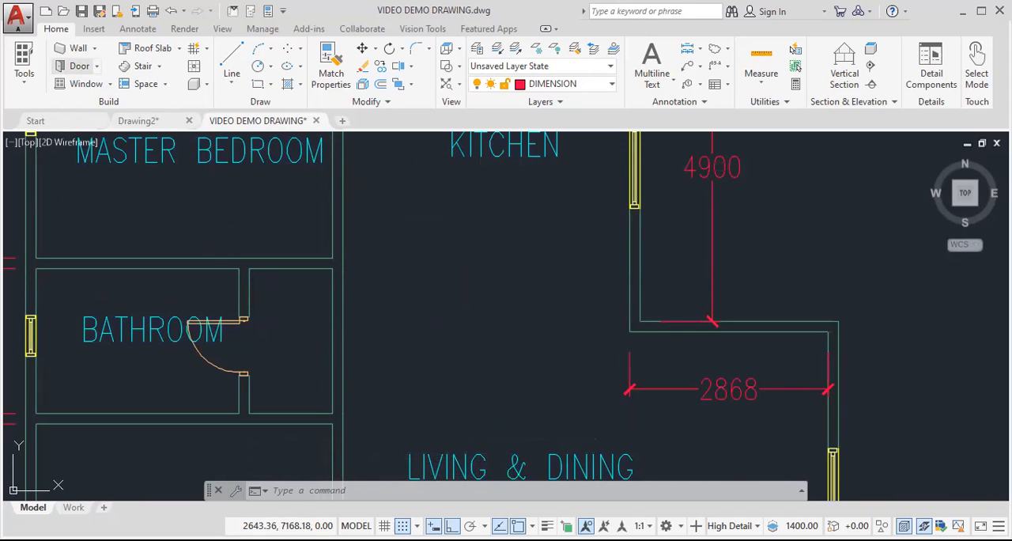
- Add a door in the central wall linking the bathroom passage to the living & dining area
{"action": "left_click", "coordinate": [79, 67]}
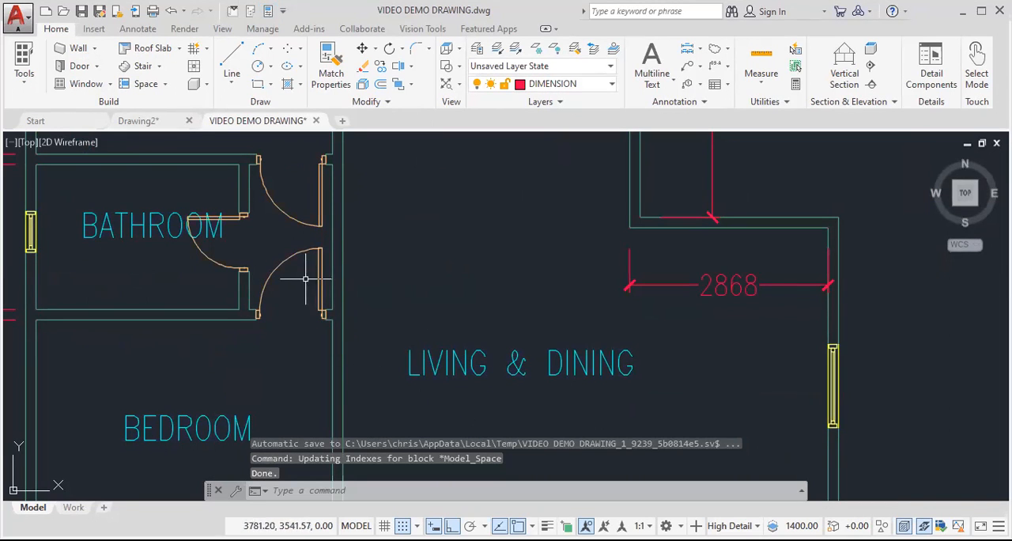
{"action": "mouse_move", "coordinate": [304, 279]}
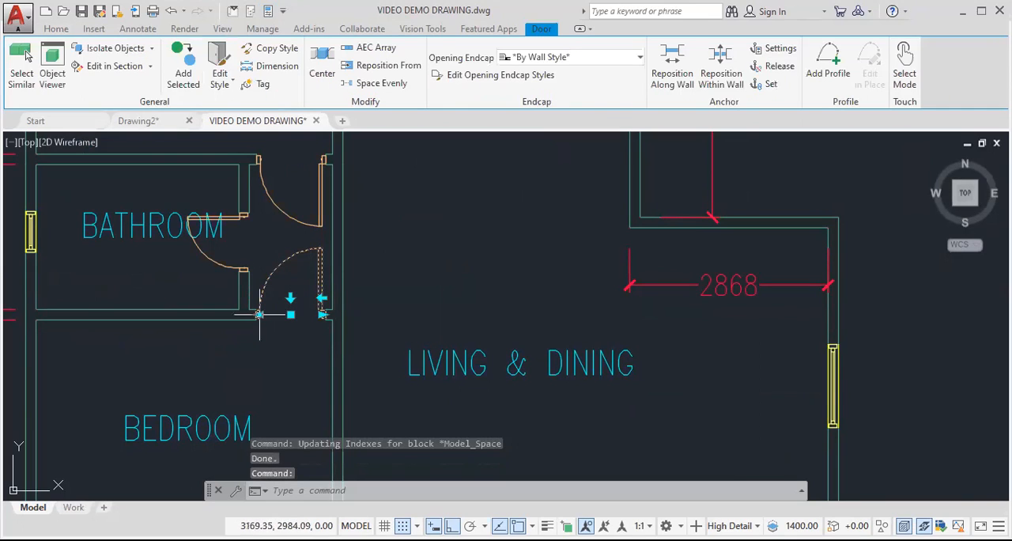
{"action": "mouse_move", "coordinate": [338, 285]}
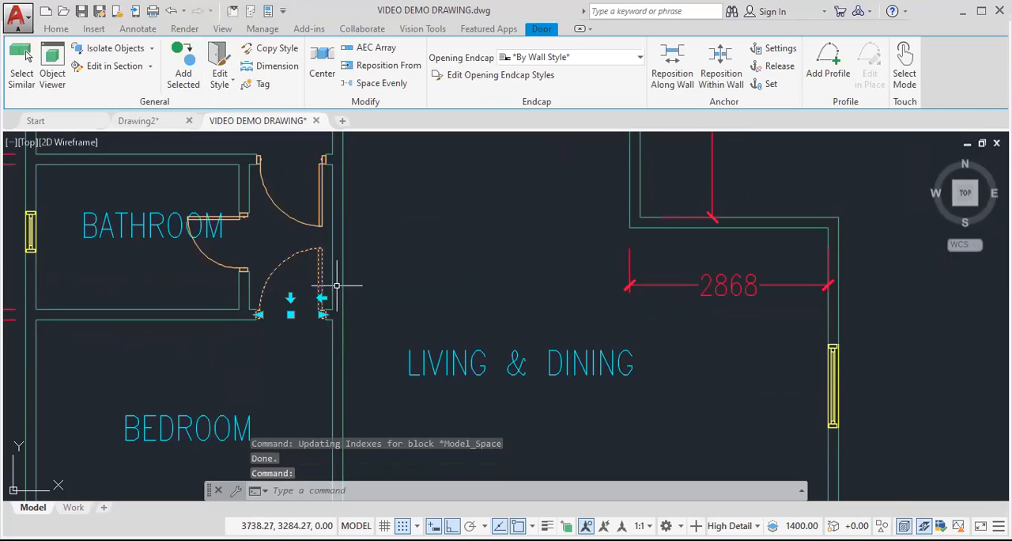
{"action": "mouse_move", "coordinate": [438, 277]}
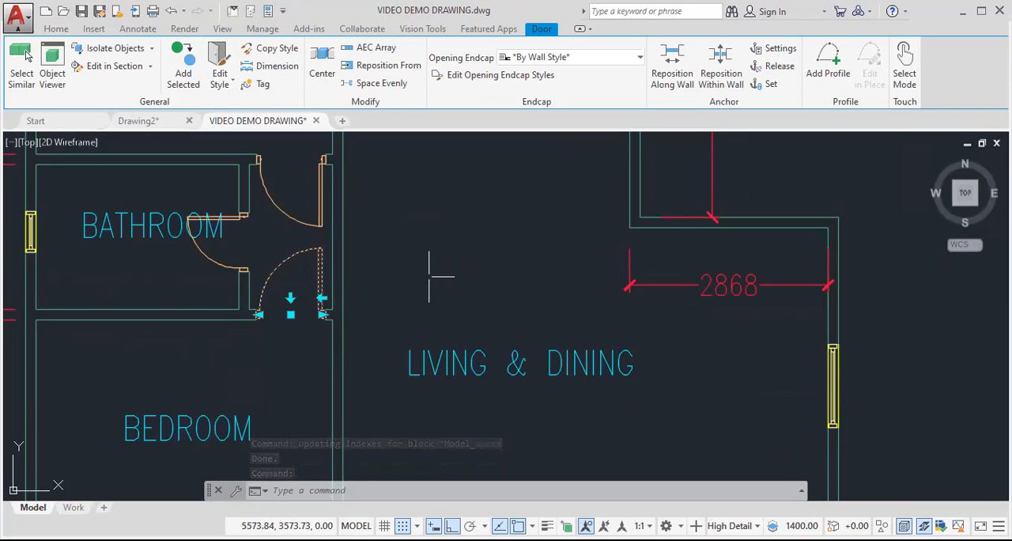
{"action": "mouse_move", "coordinate": [322, 262]}
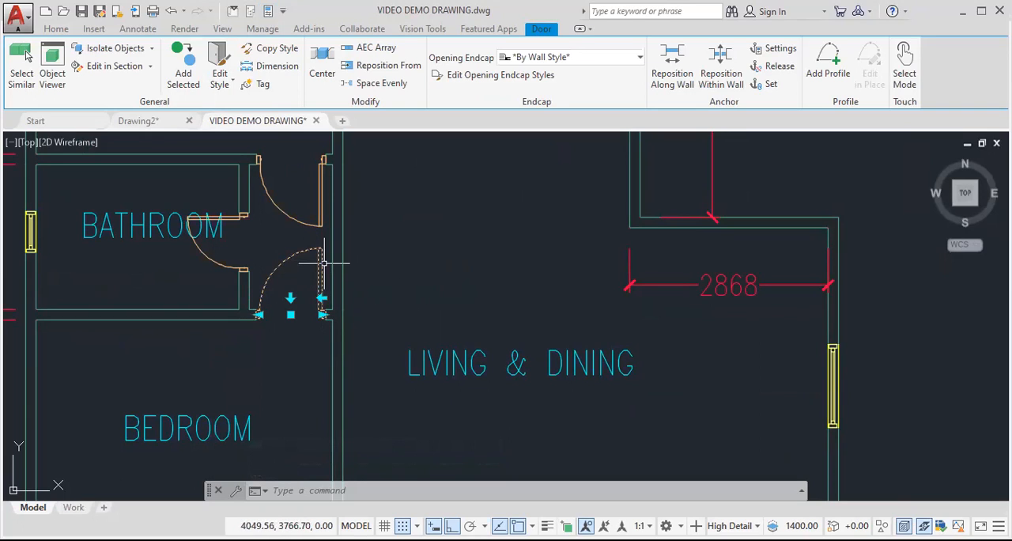
{"action": "mouse_move", "coordinate": [326, 273]}
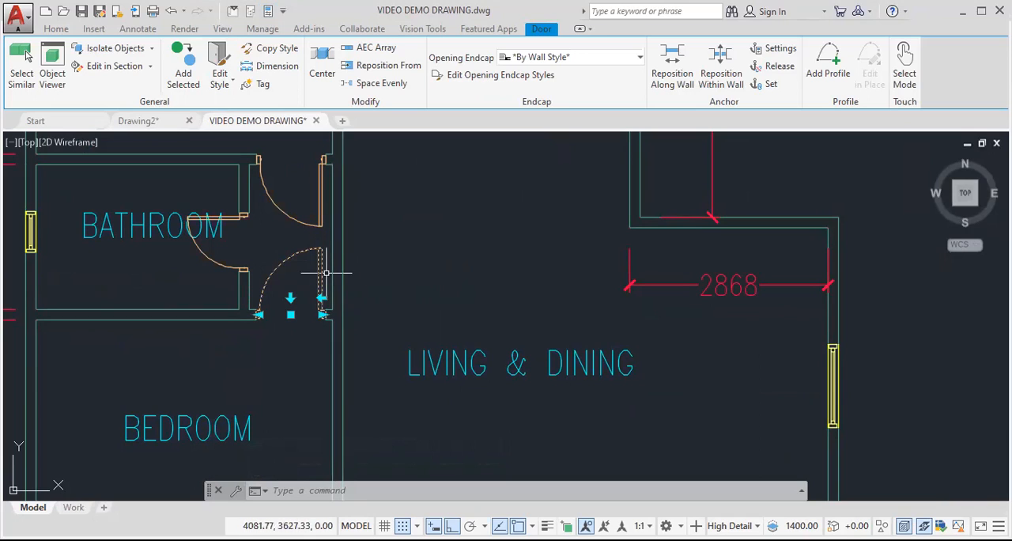
{"action": "mouse_move", "coordinate": [402, 223]}
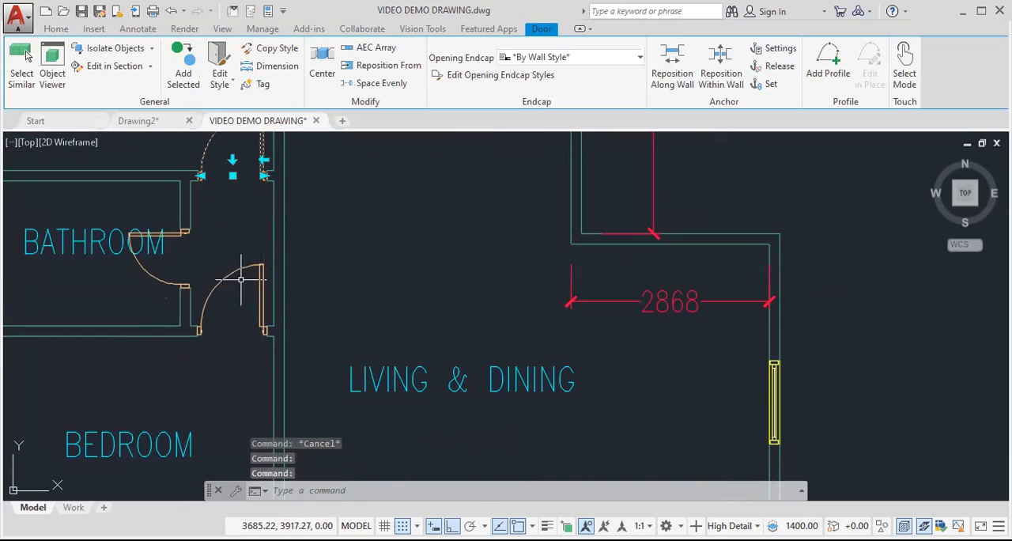
{"action": "mouse_move", "coordinate": [263, 284]}
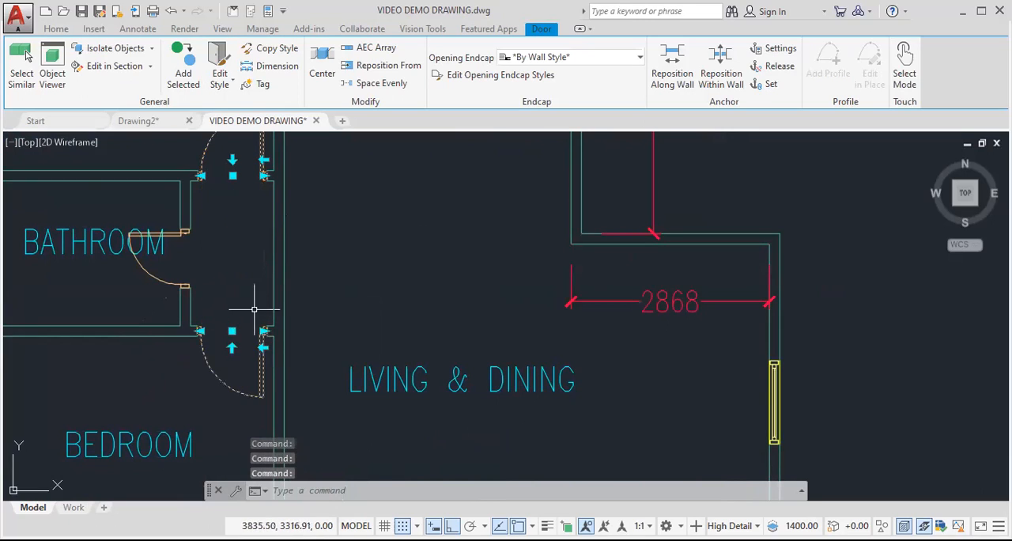
- Start a wall opening and give it width 1200 with Offset/Center positioning
{"action": "key", "text": "Escape"}
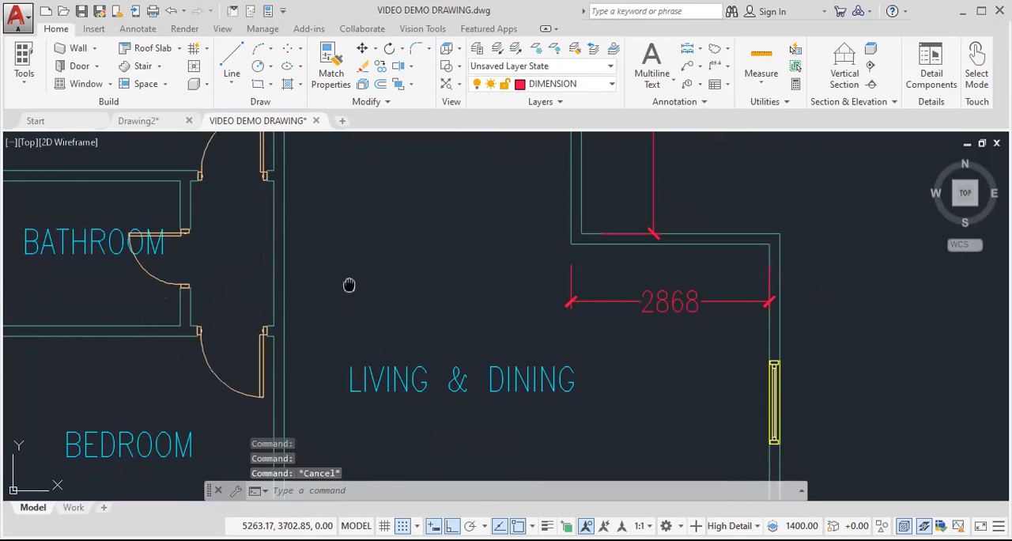
{"action": "scroll", "scroll_direction": "down", "scroll_amount": 3}
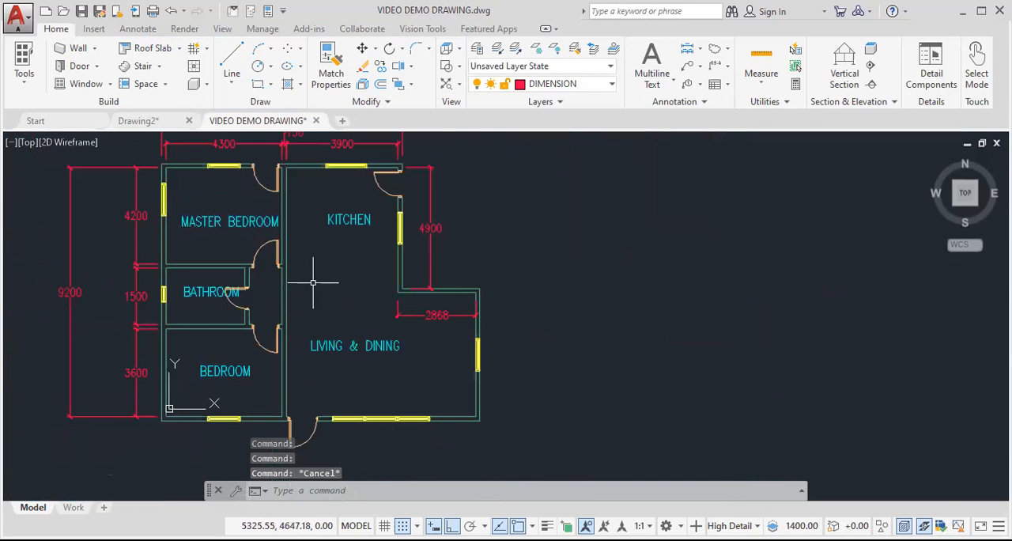
{"action": "mouse_move", "coordinate": [290, 290]}
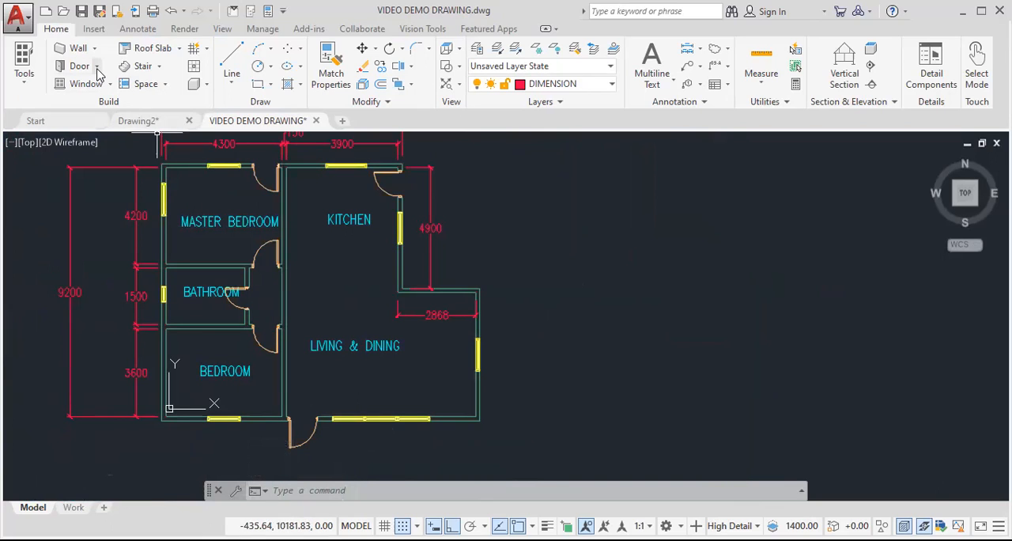
{"action": "left_click", "coordinate": [79, 65]}
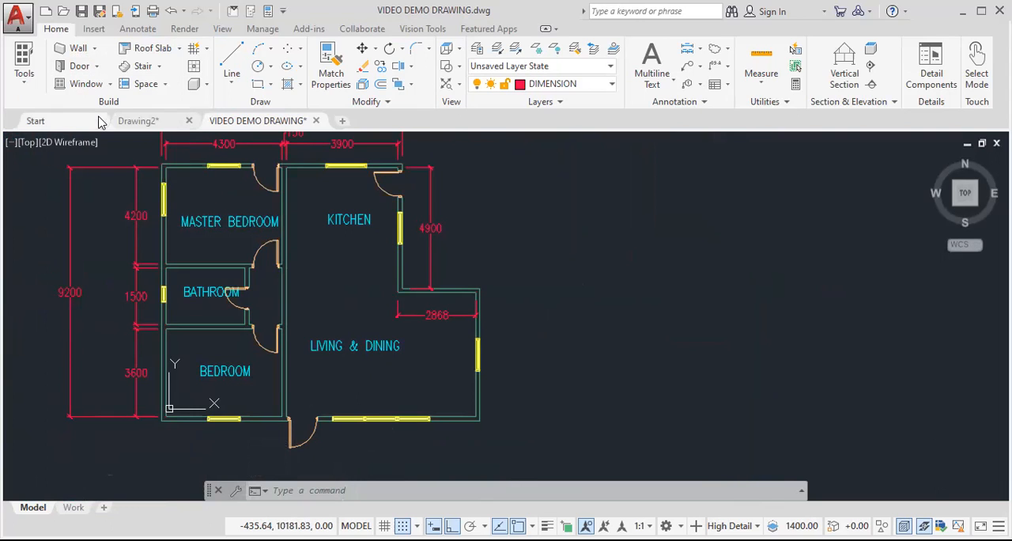
{"action": "mouse_move", "coordinate": [861, 199]}
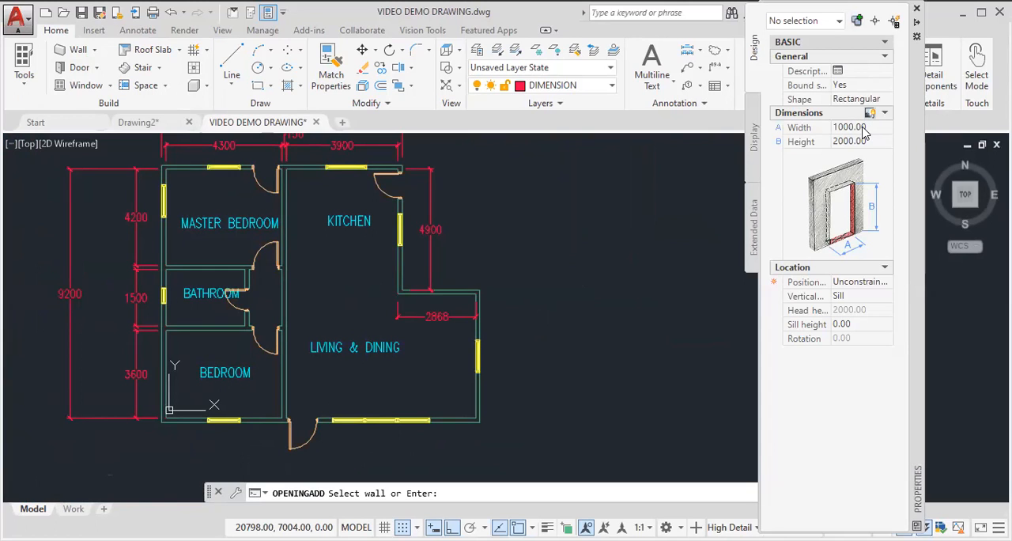
{"action": "mouse_move", "coordinate": [858, 136]}
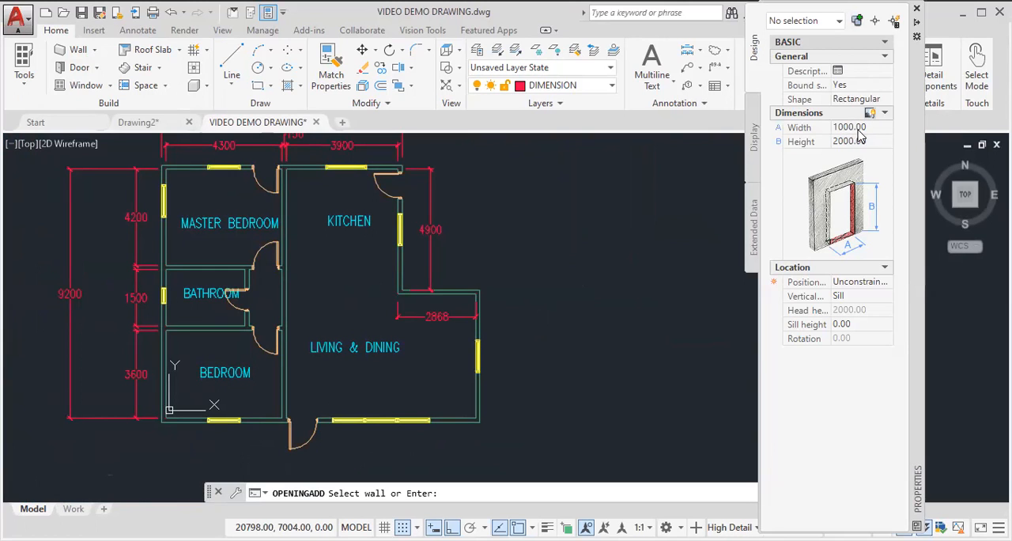
{"action": "mouse_move", "coordinate": [852, 136]}
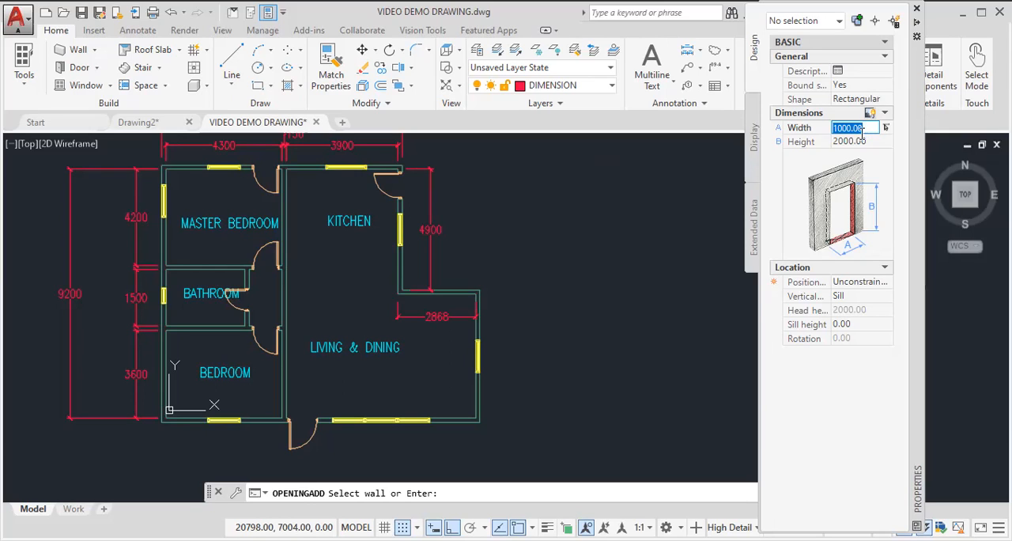
{"action": "type", "text": "12"}
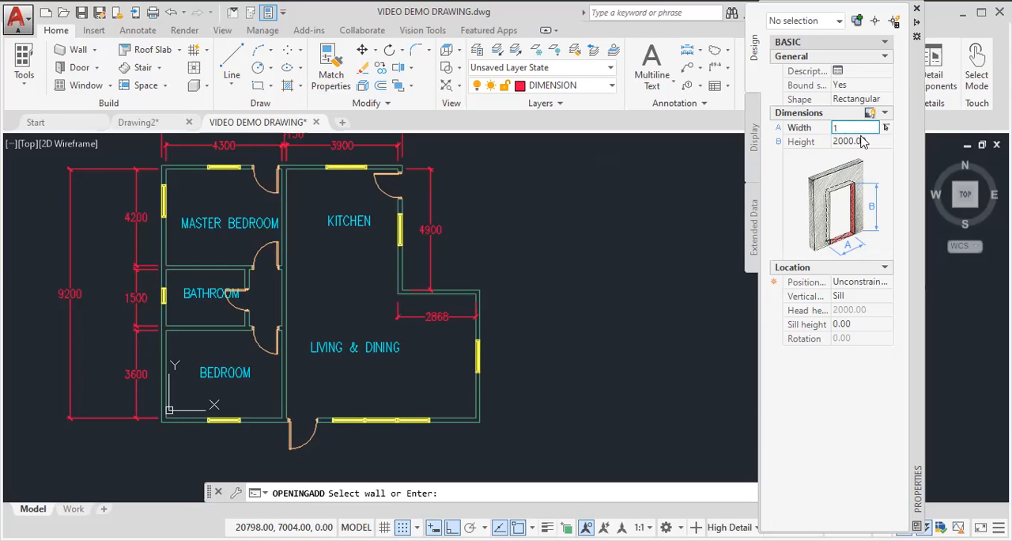
{"action": "type", "text": "200"}
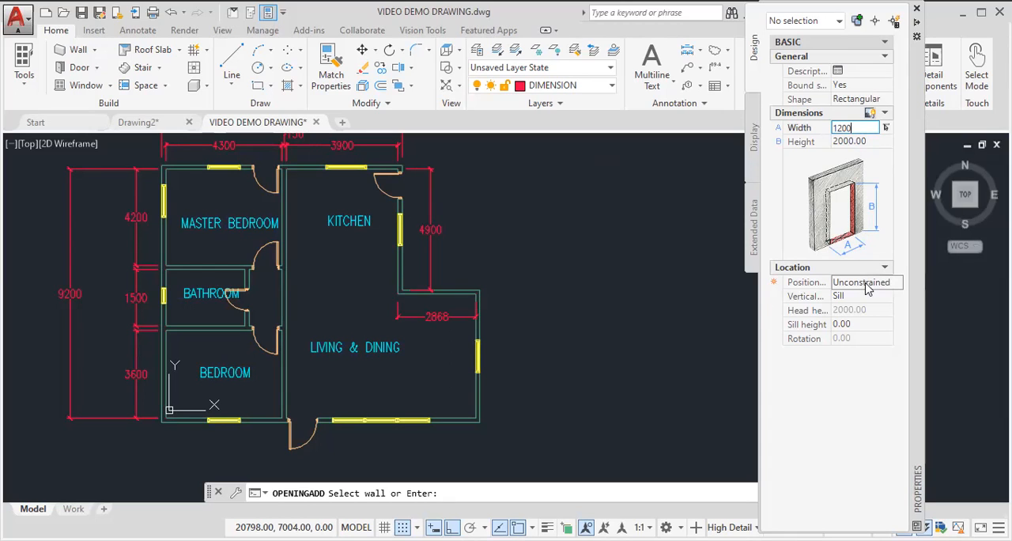
{"action": "left_click", "coordinate": [885, 282]}
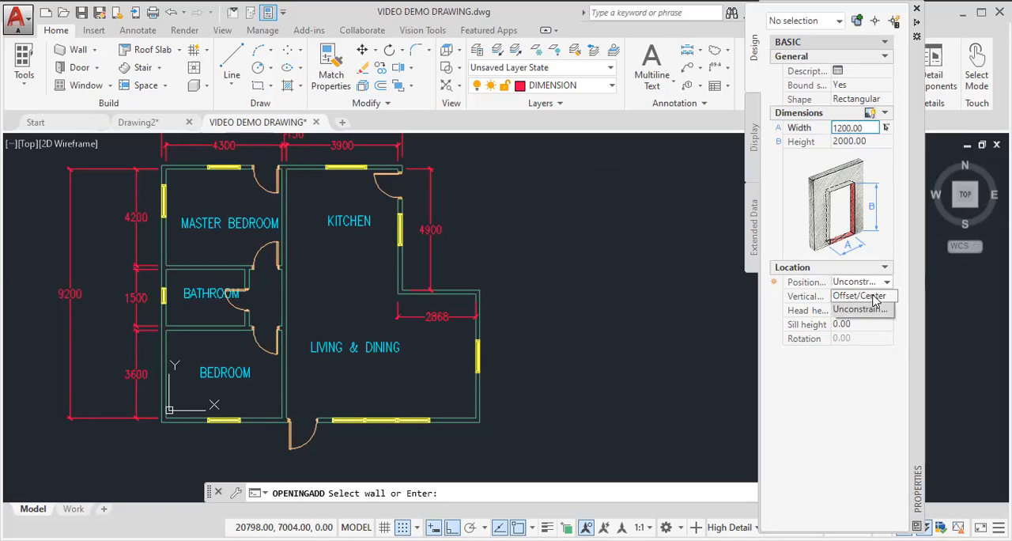
{"action": "left_click", "coordinate": [870, 296]}
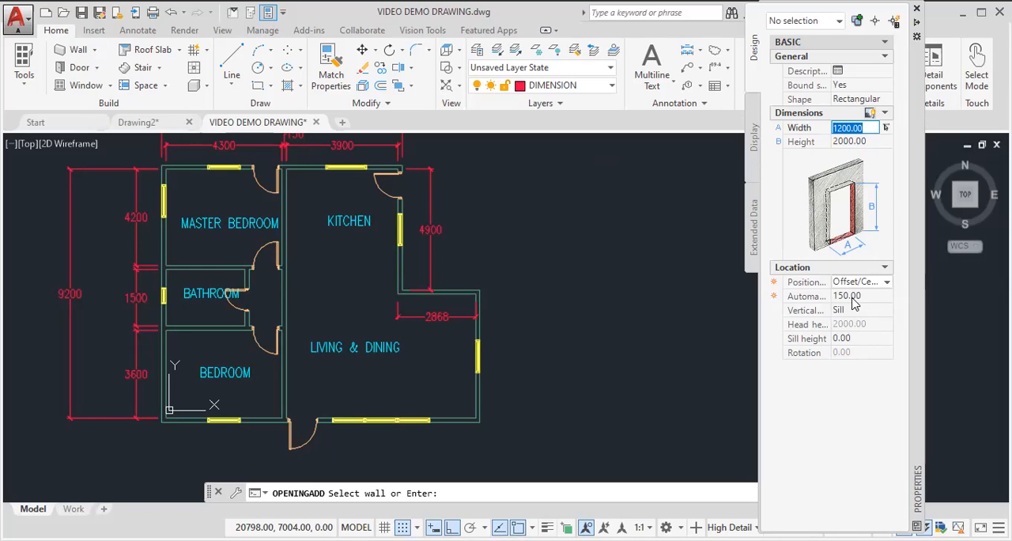
{"action": "left_click", "coordinate": [853, 296]}
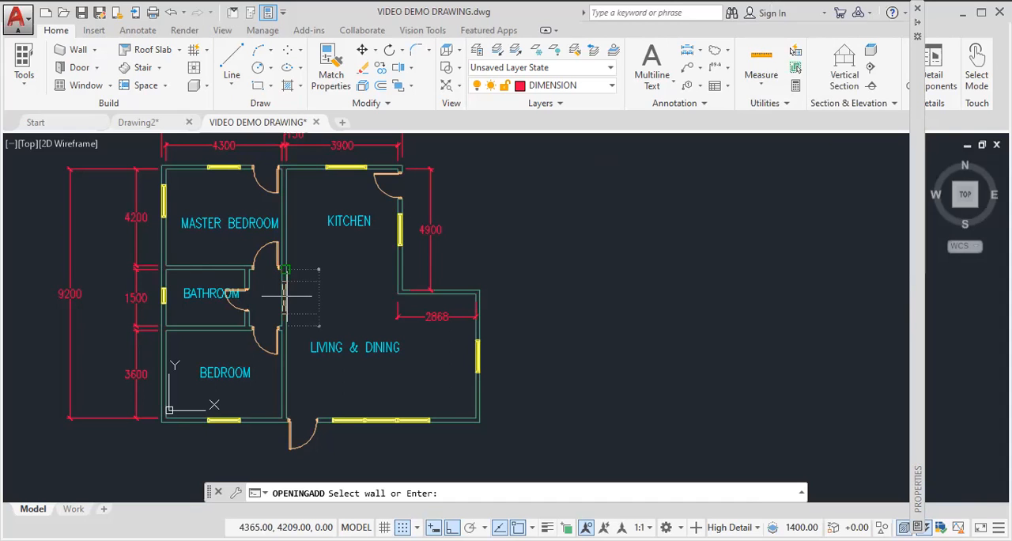
- Insert the 1200 opening in the central wall and slide it into position along the wall
{"action": "key", "text": "Escape"}
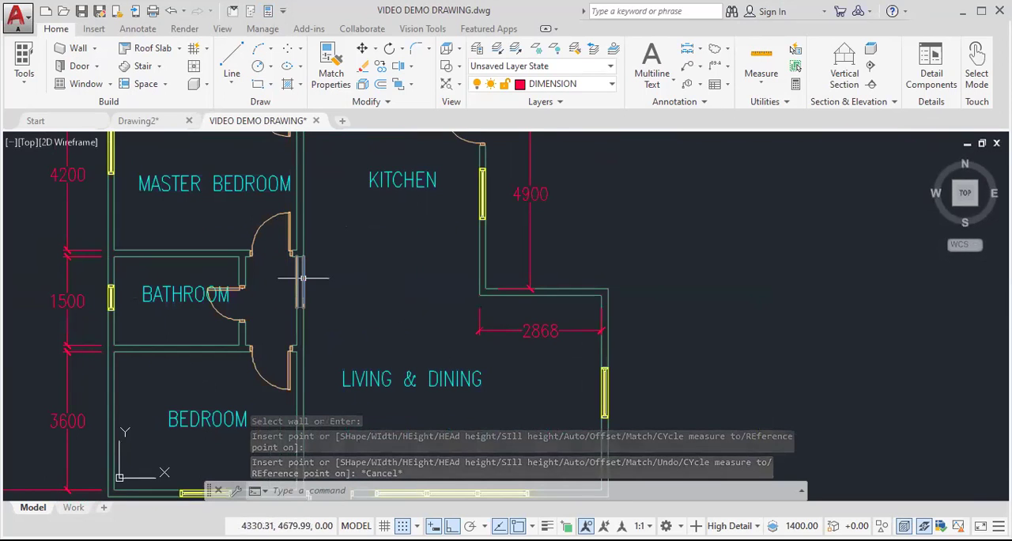
{"action": "left_click", "coordinate": [303, 282]}
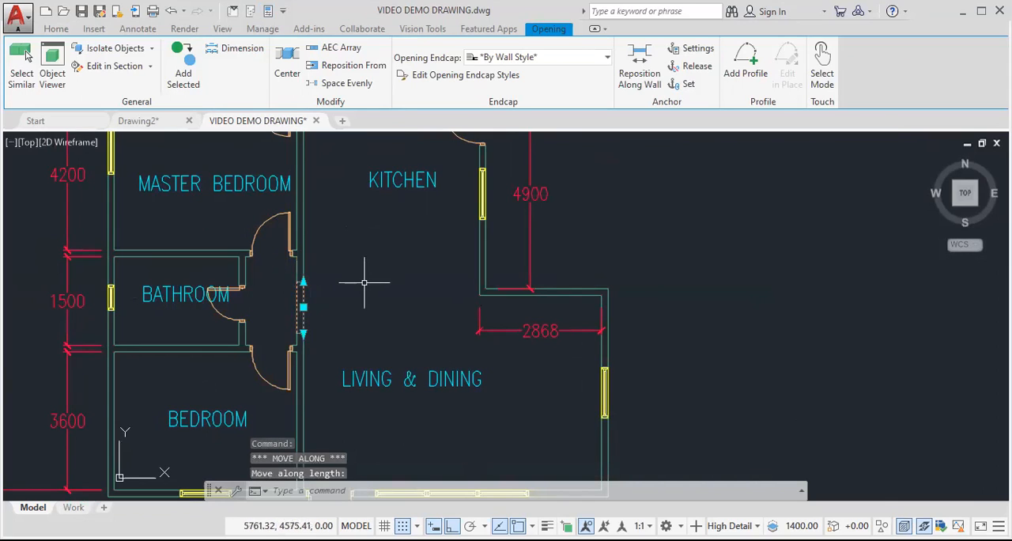
{"action": "key", "text": "Escape"}
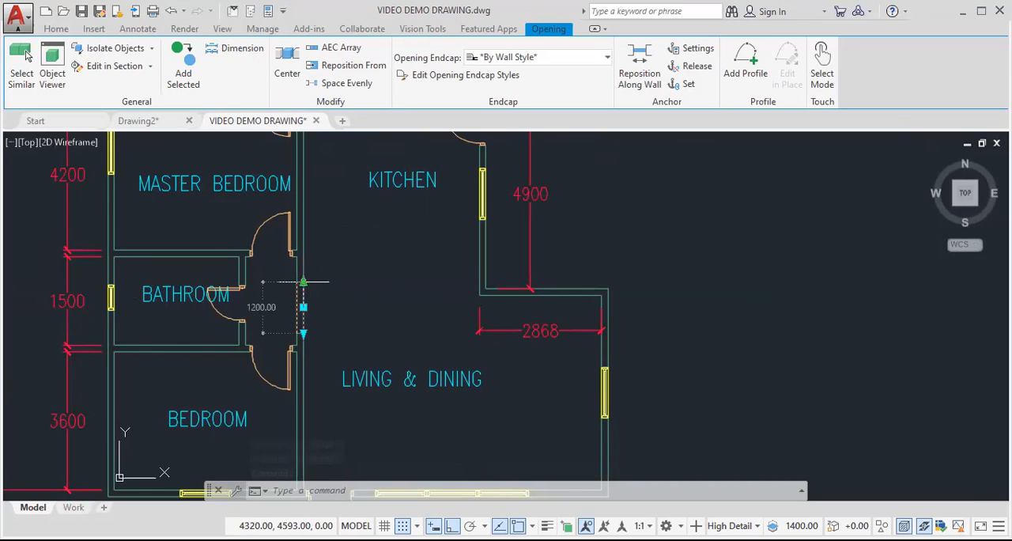
{"action": "left_click", "coordinate": [364, 276]}
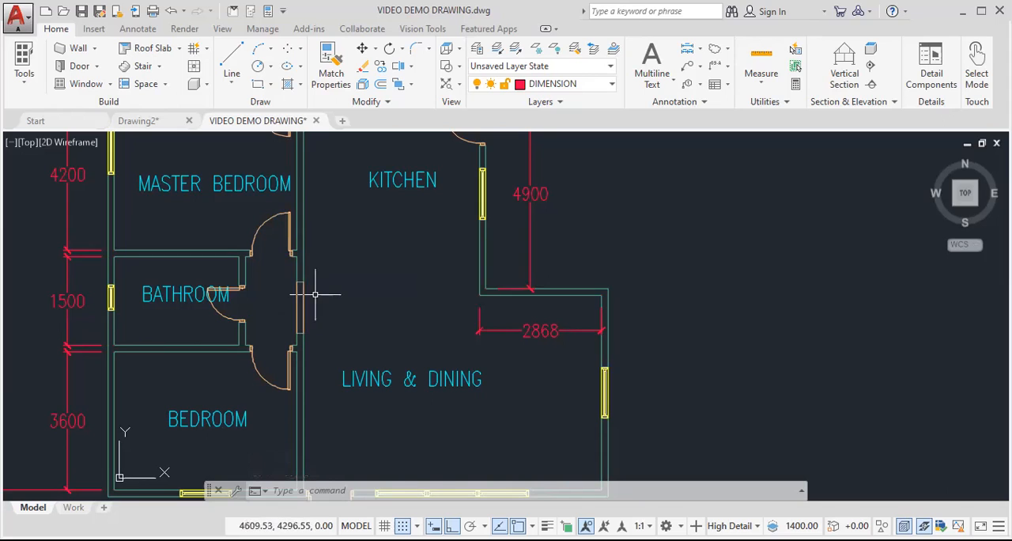
{"action": "scroll", "scroll_direction": "down", "scroll_amount": 3}
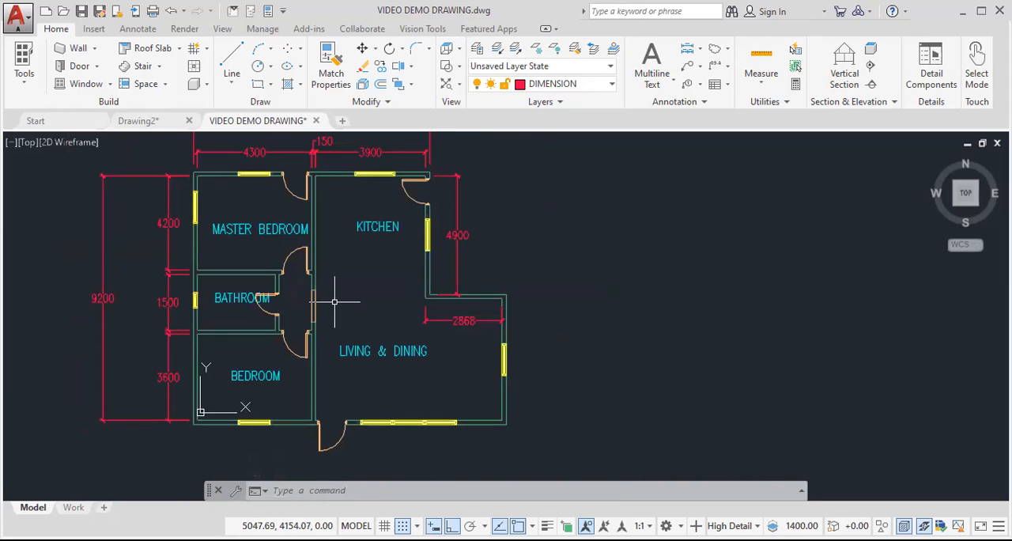
{"action": "mouse_move", "coordinate": [370, 285]}
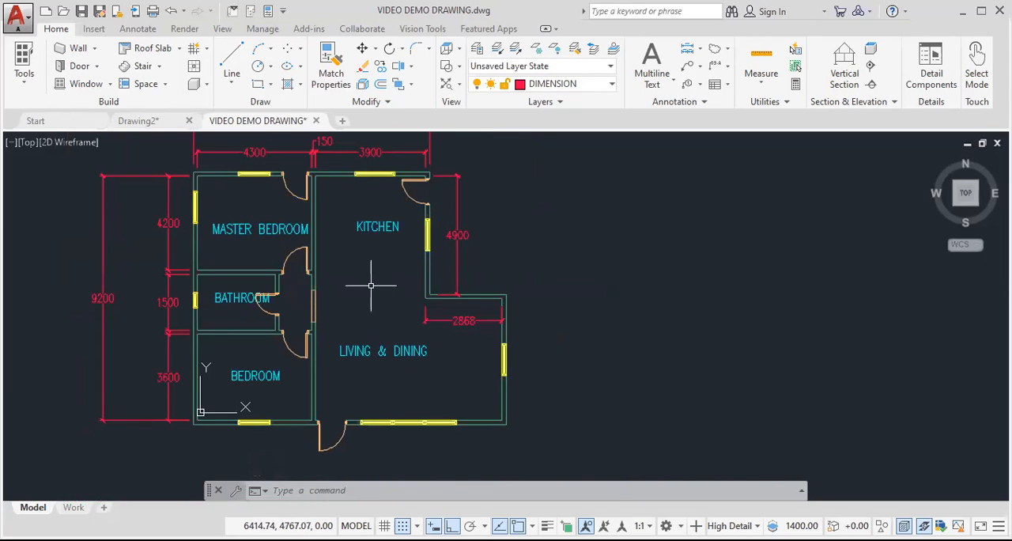
{"action": "mouse_move", "coordinate": [302, 252]}
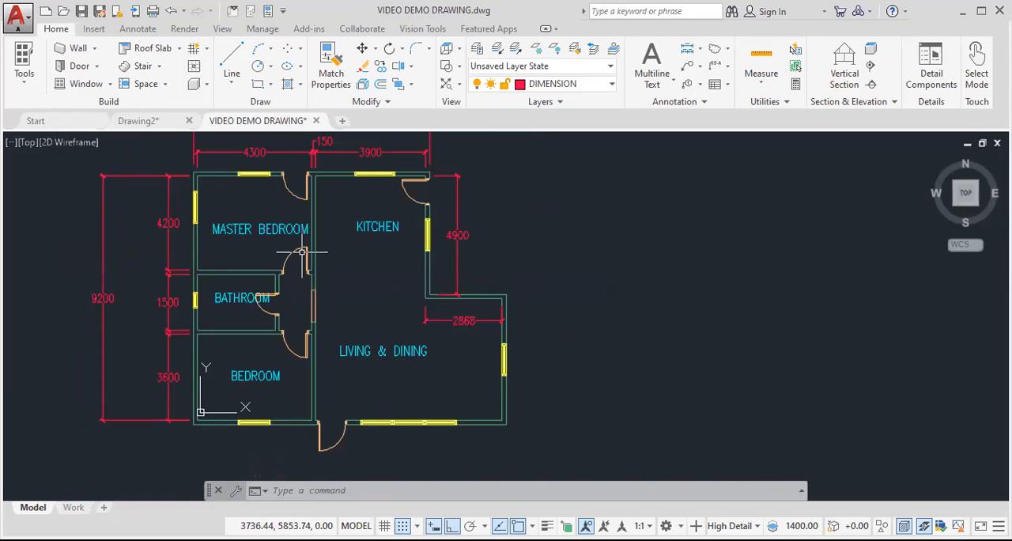
{"action": "mouse_move", "coordinate": [299, 251]}
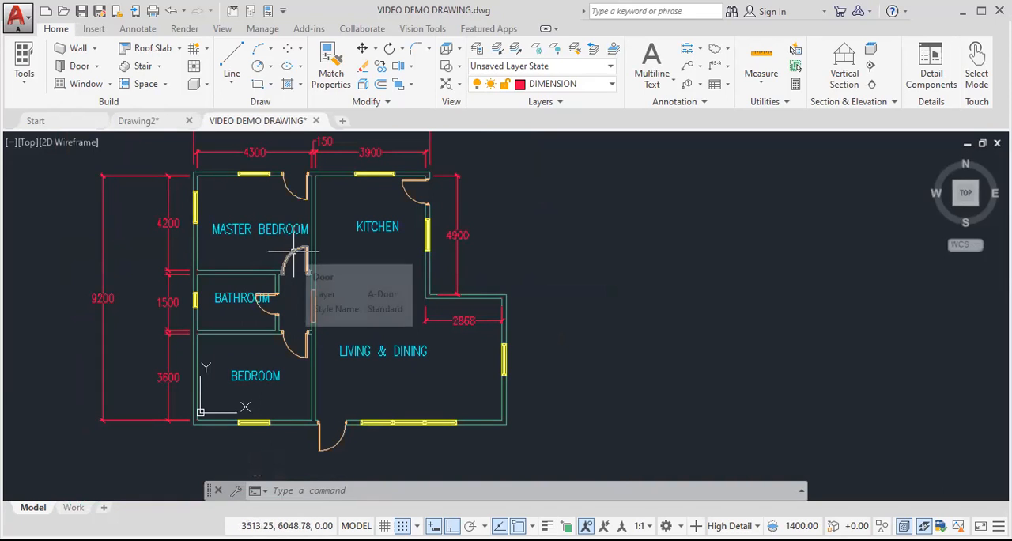
{"action": "mouse_move", "coordinate": [957, 205]}
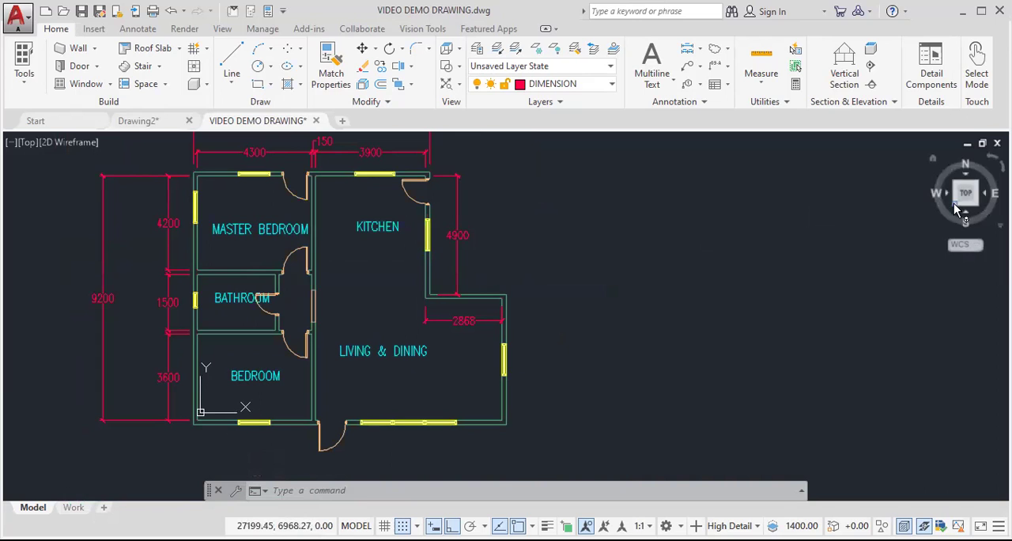
{"action": "left_click", "coordinate": [976, 178]}
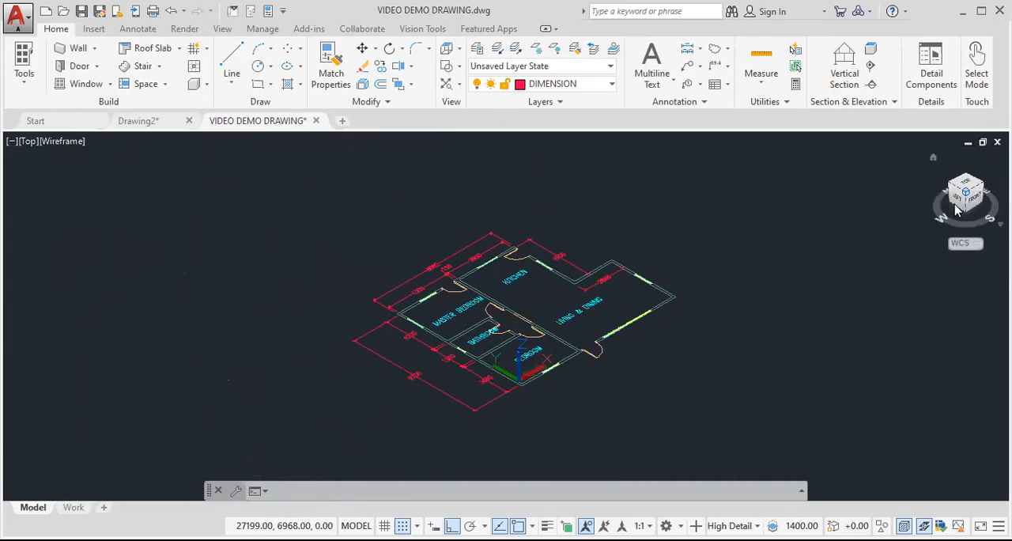
{"action": "left_click", "coordinate": [965, 194]}
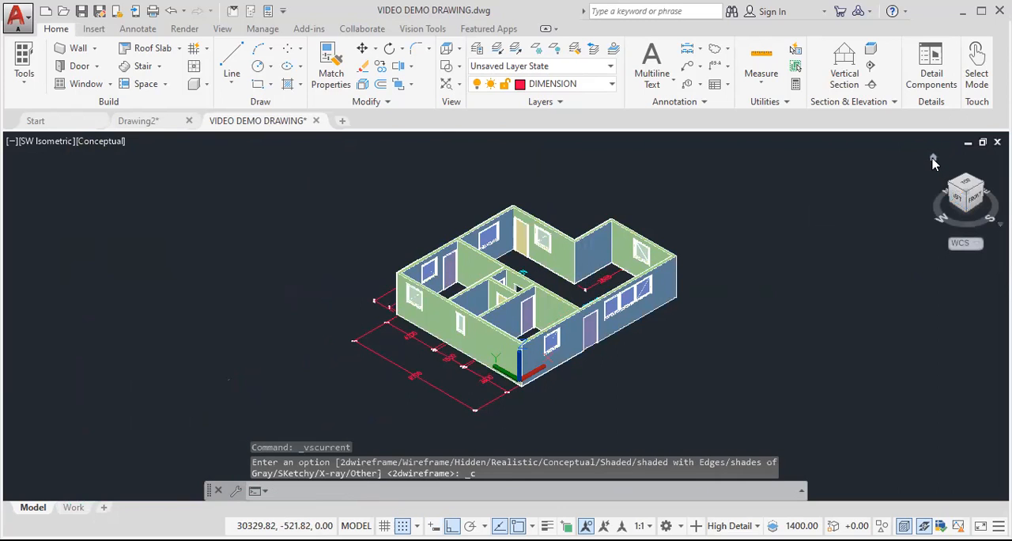
{"action": "left_click", "coordinate": [971, 190]}
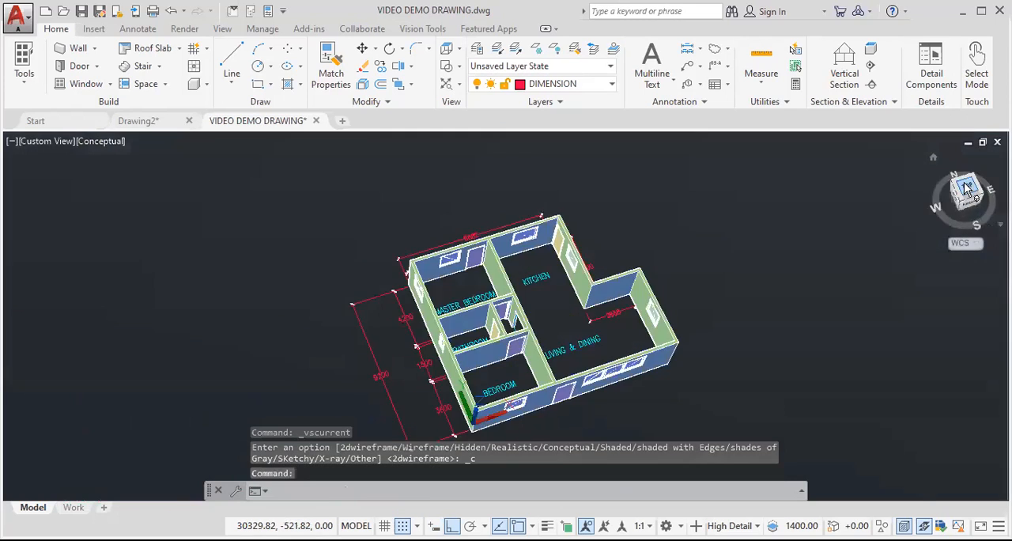
{"action": "left_click", "coordinate": [965, 191]}
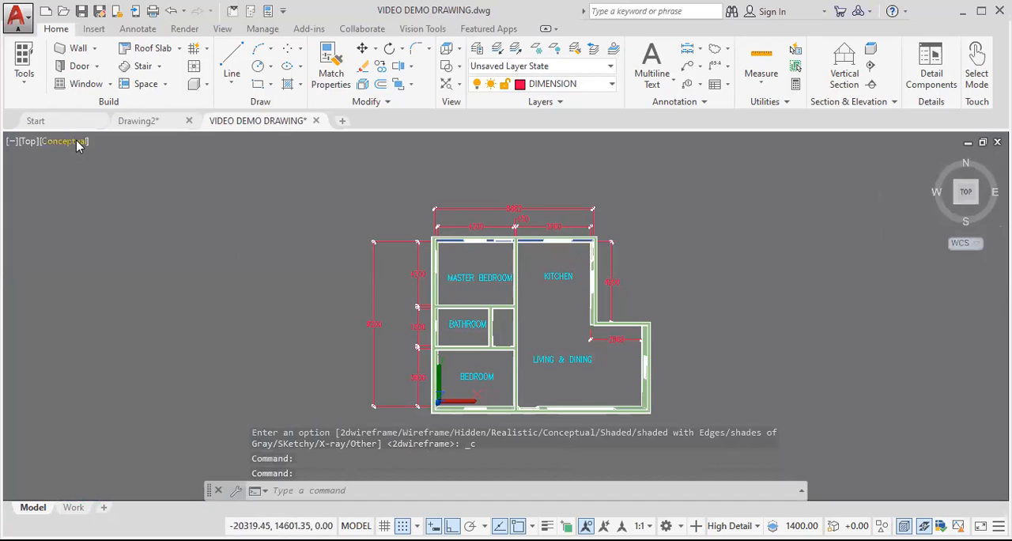
{"action": "left_click", "coordinate": [64, 140]}
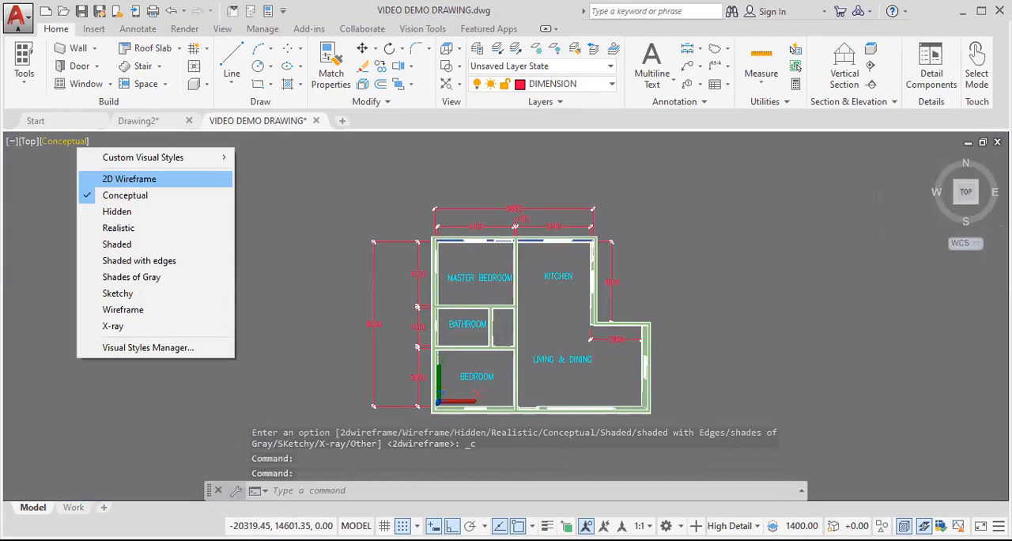
{"action": "left_click", "coordinate": [129, 178]}
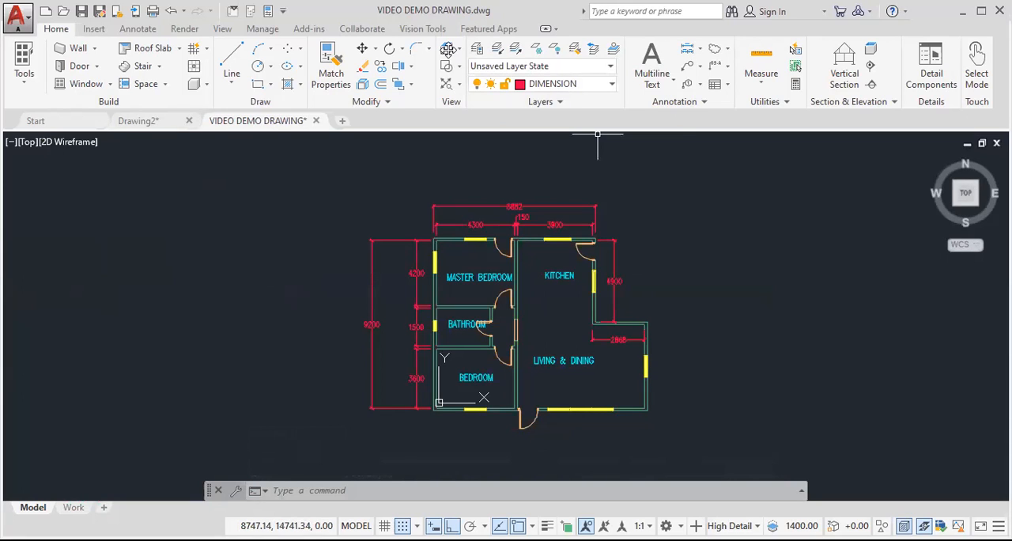
{"action": "mouse_move", "coordinate": [362, 163]}
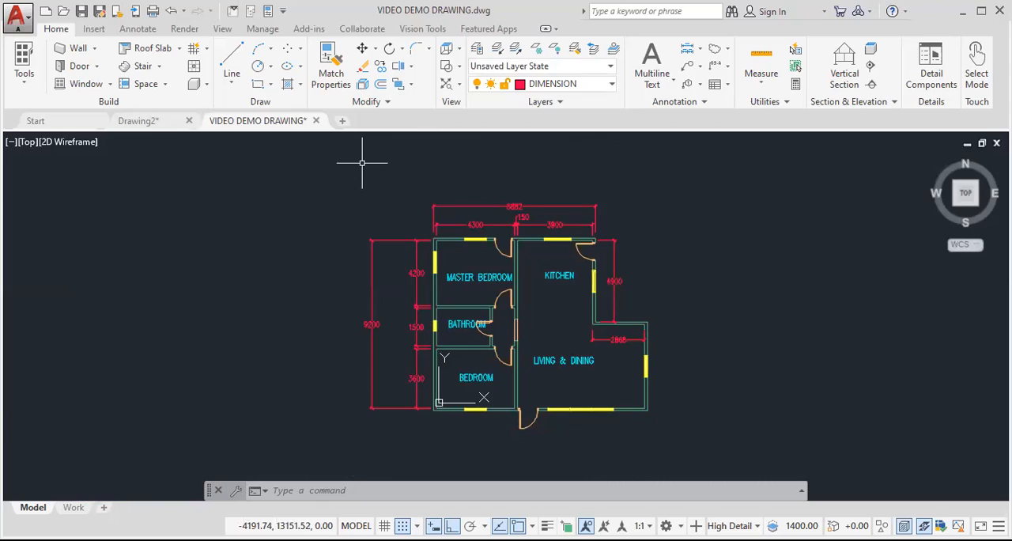